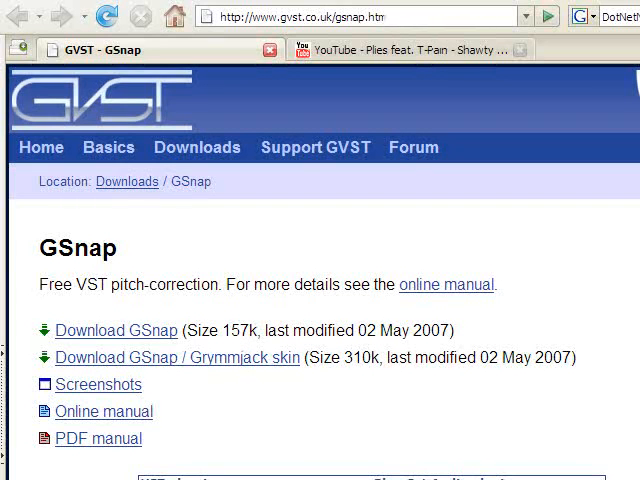
pyautogui.moveTo(99, 384)
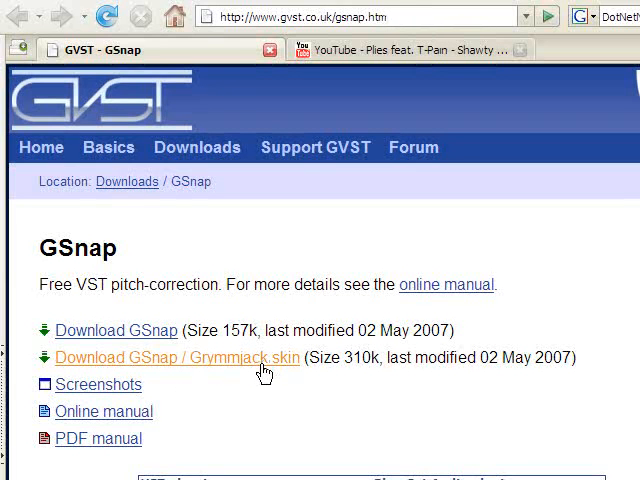
pyautogui.moveTo(250, 392)
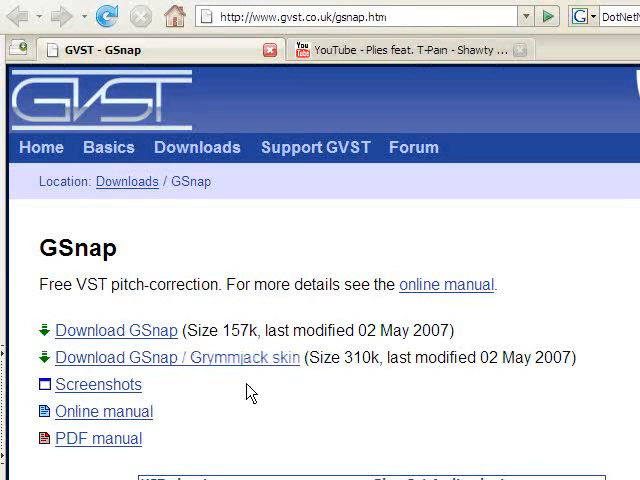
pyautogui.moveTo(186, 413)
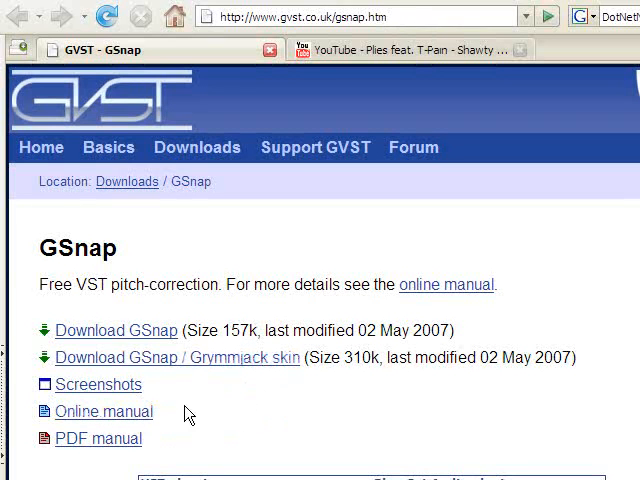
pyautogui.moveTo(343, 428)
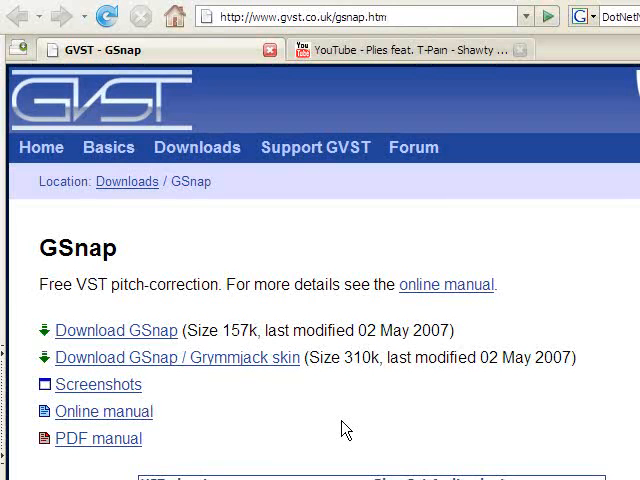
pyautogui.moveTo(344, 276)
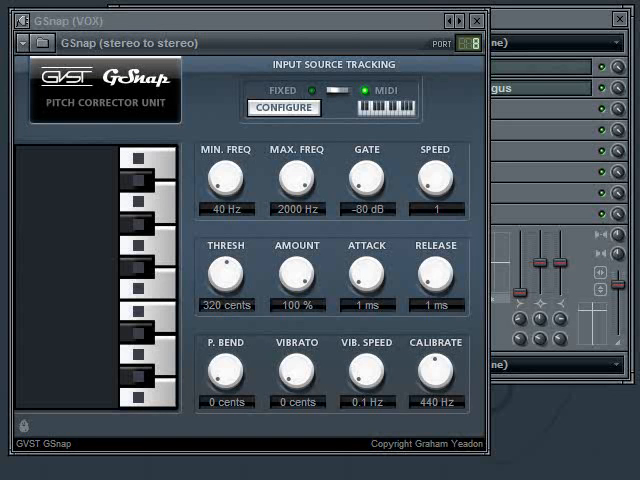
pyautogui.moveTo(565, 20)
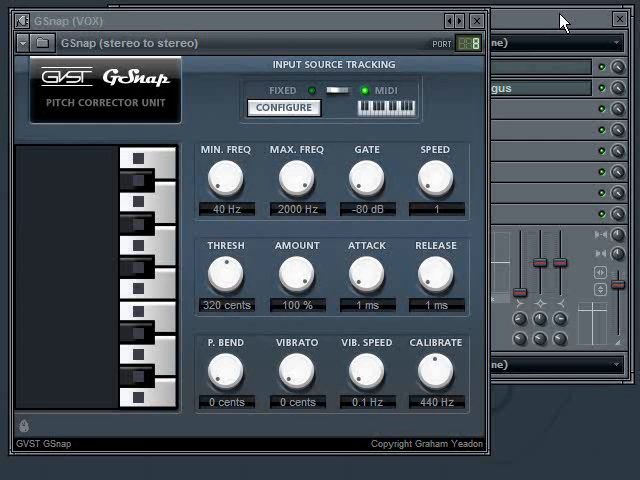
pyautogui.moveTo(562, 24)
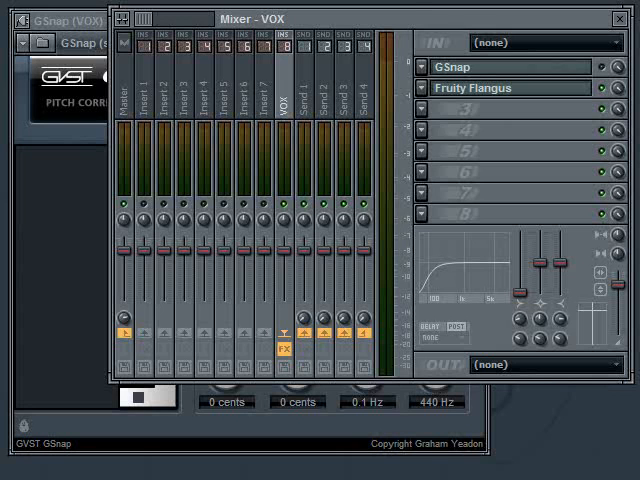
pyautogui.moveTo(497, 107)
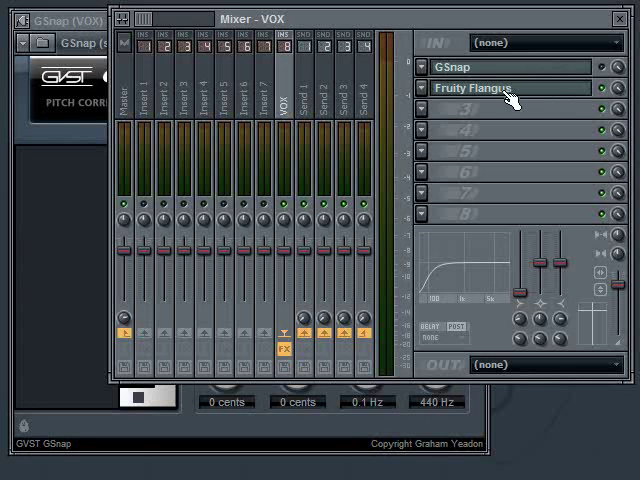
pyautogui.moveTo(505, 95)
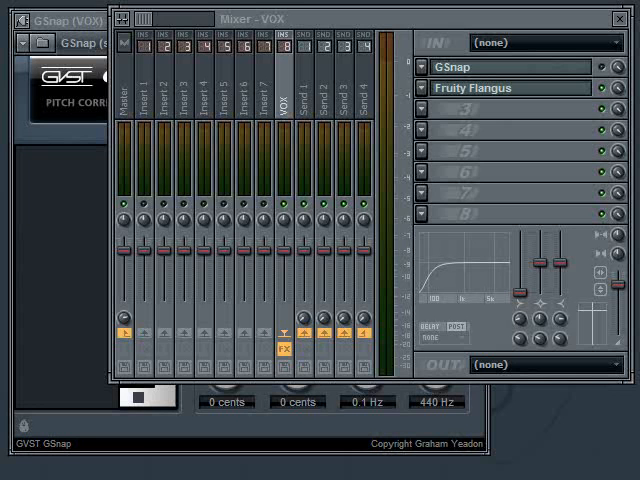
# Bring the VOX track's GSnap pitch corrector window in front of the mixer
pyautogui.click(480, 67)
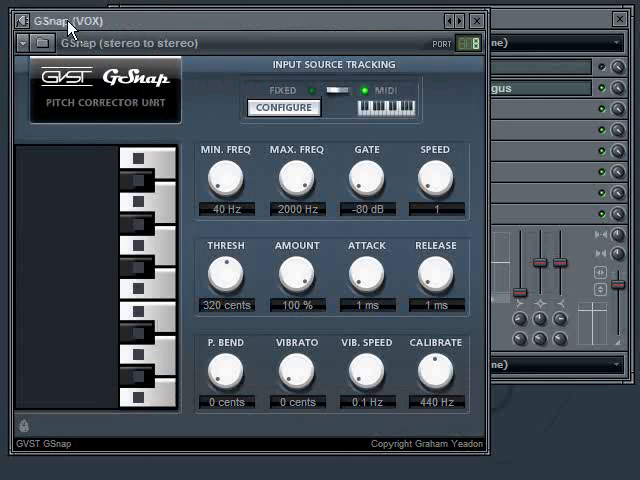
pyautogui.moveTo(500, 468)
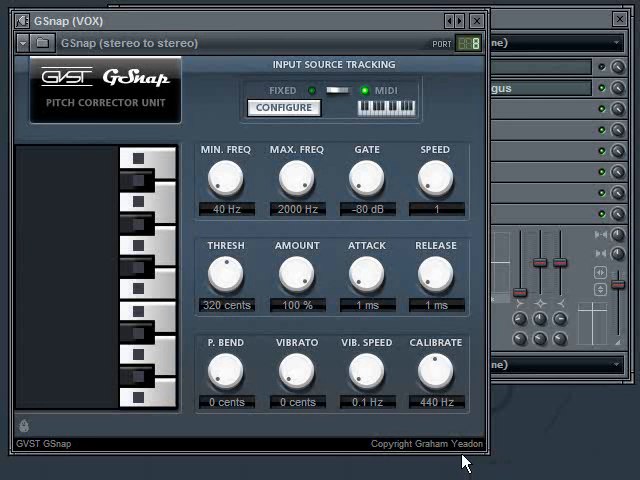
pyautogui.moveTo(352, 445)
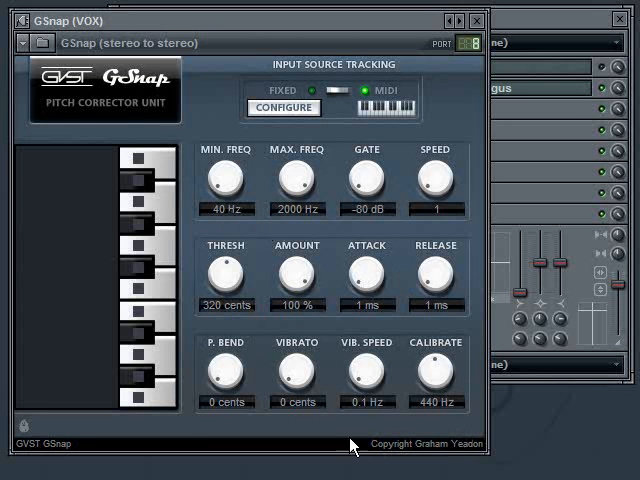
pyautogui.moveTo(305, 357)
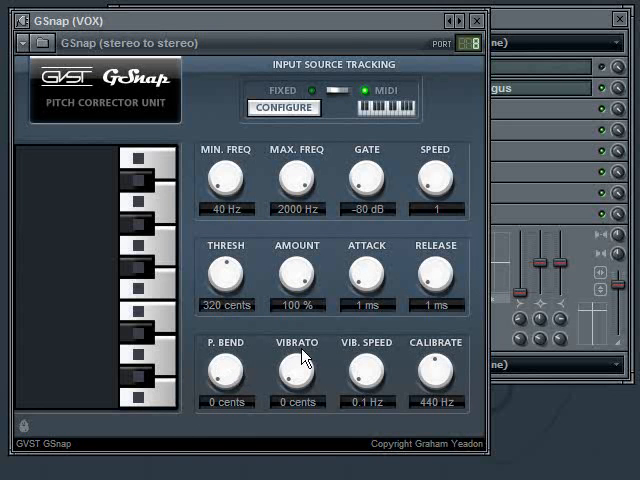
pyautogui.moveTo(227, 447)
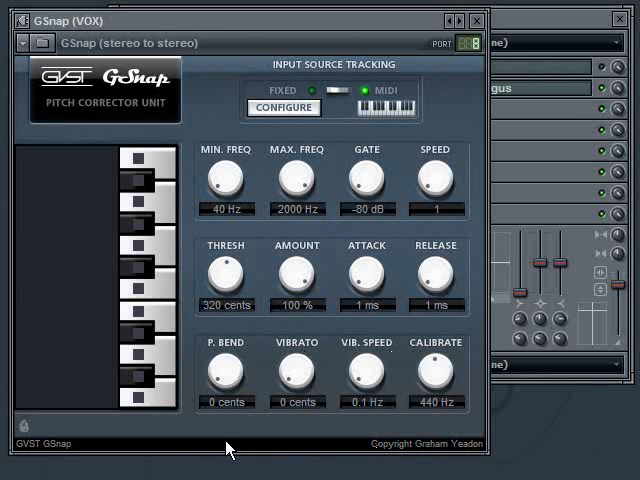
pyautogui.moveTo(207, 425)
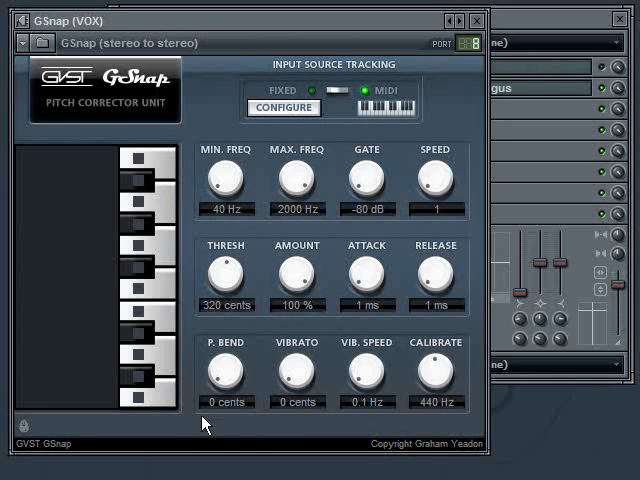
pyautogui.moveTo(461, 342)
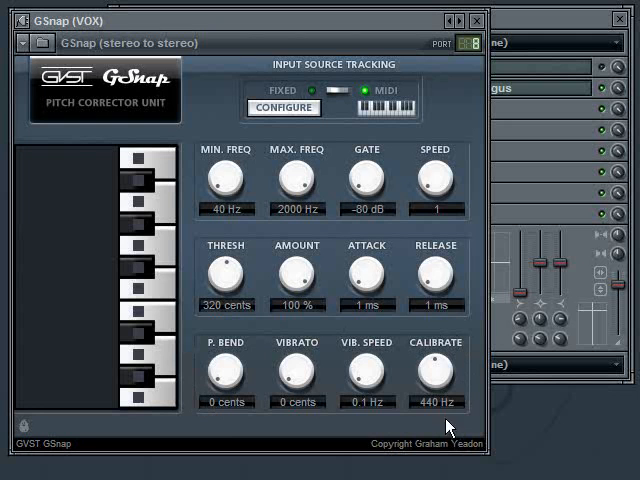
pyautogui.moveTo(262, 293)
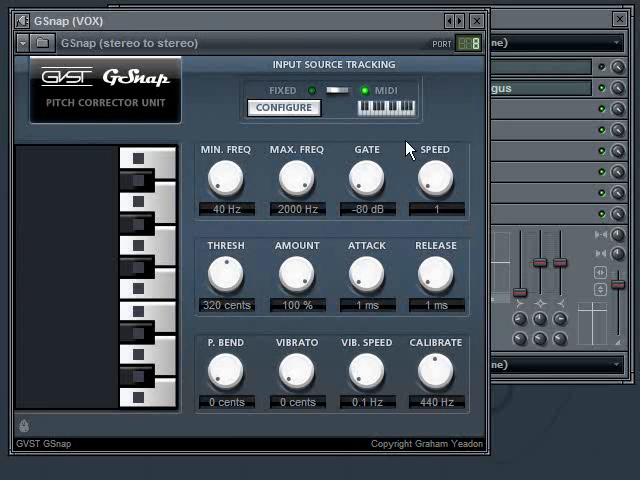
pyautogui.moveTo(263, 320)
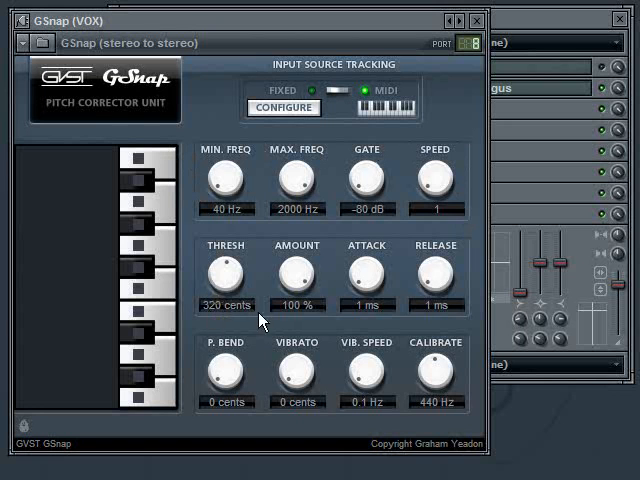
pyautogui.moveTo(250, 328)
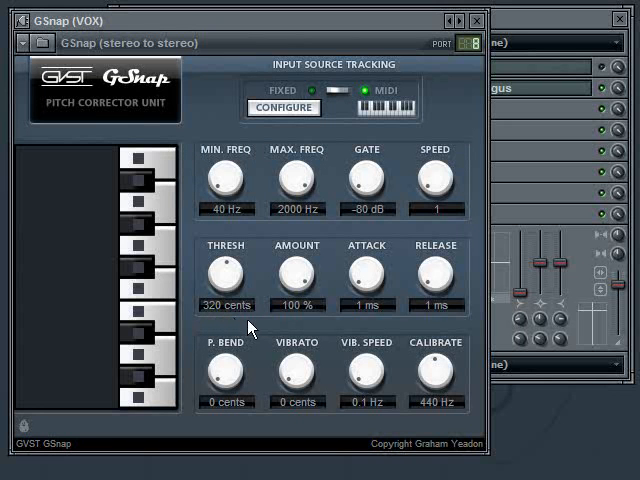
pyautogui.moveTo(215, 316)
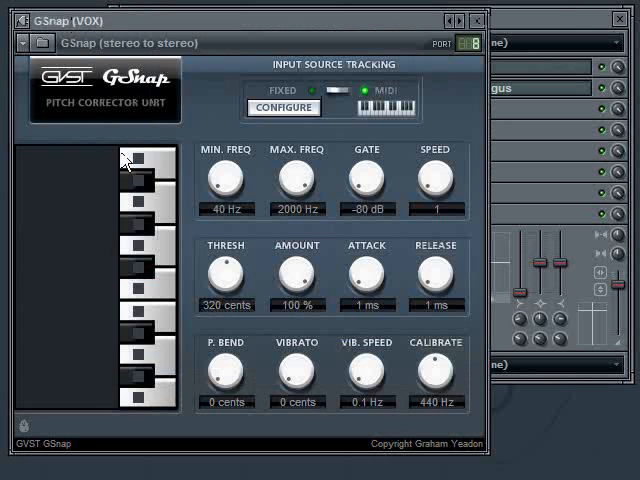
pyautogui.moveTo(72, 268)
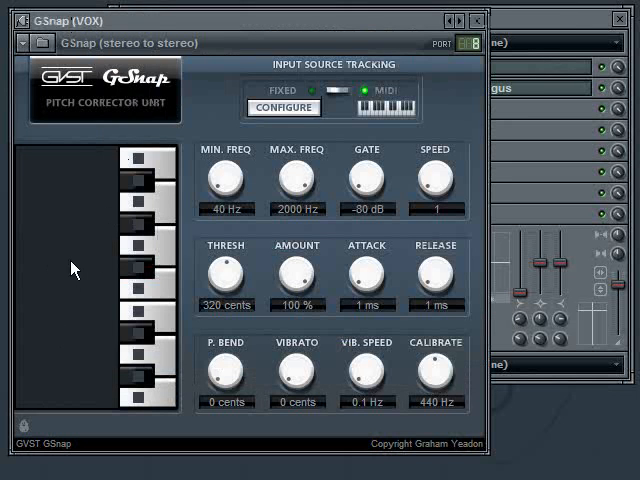
pyautogui.moveTo(68, 227)
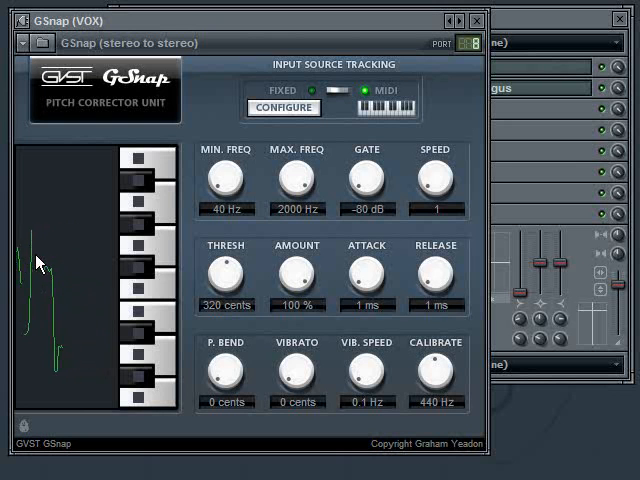
pyautogui.moveTo(25, 372)
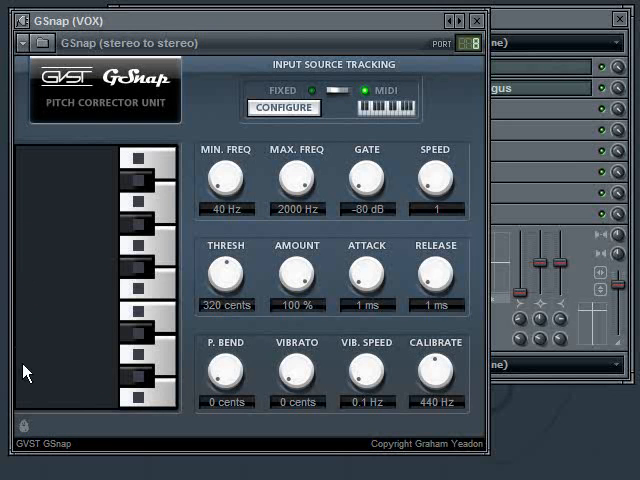
pyautogui.moveTo(28, 445)
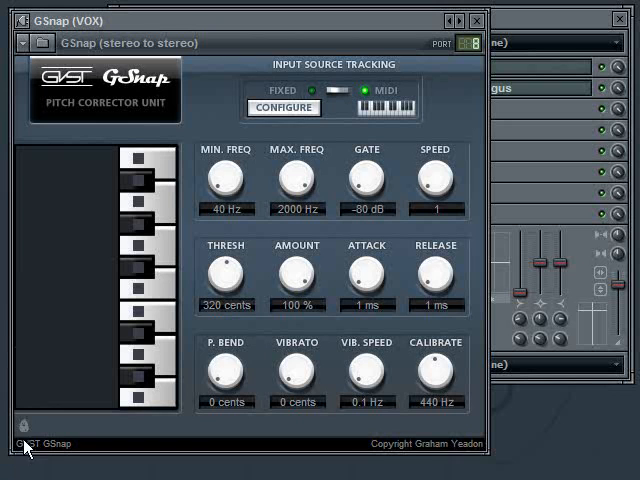
pyautogui.moveTo(85, 237)
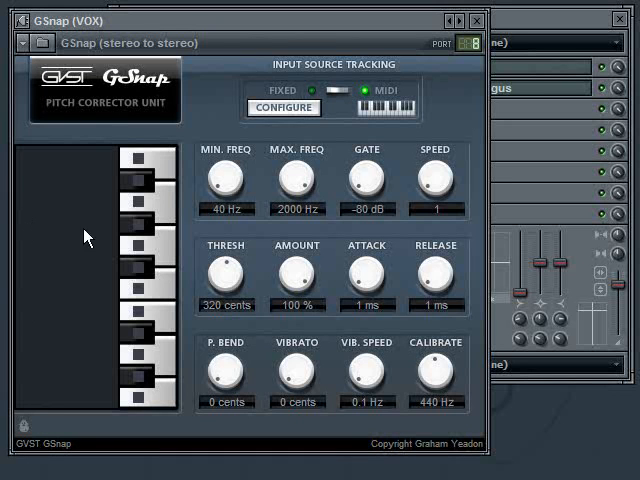
pyautogui.moveTo(143, 232)
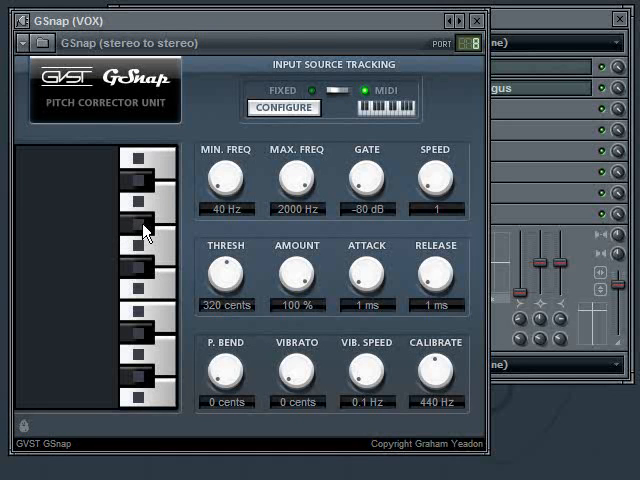
pyautogui.moveTo(83, 231)
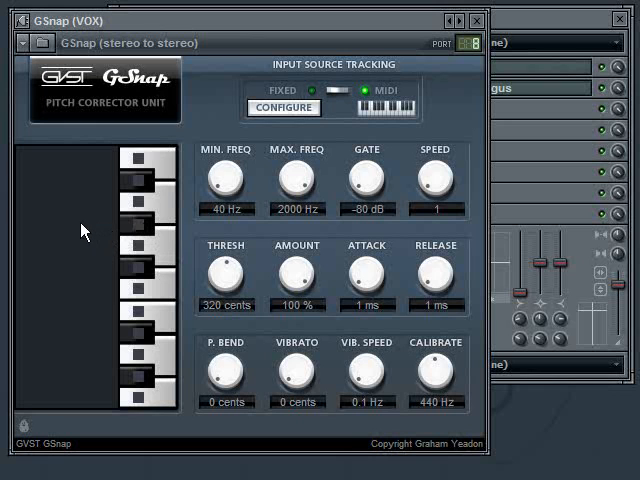
pyautogui.moveTo(122, 232)
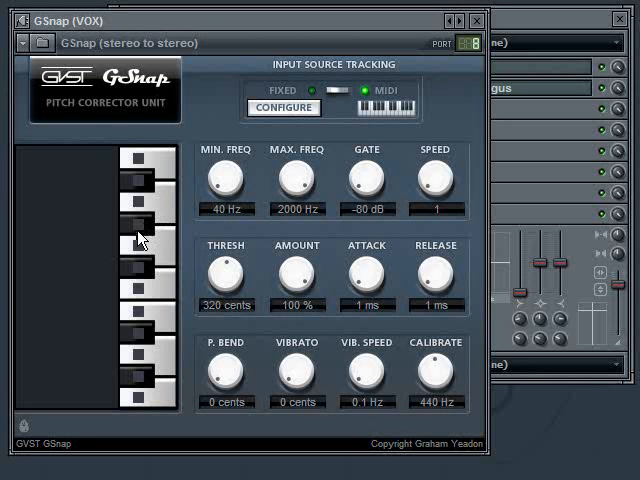
pyautogui.moveTo(110, 232)
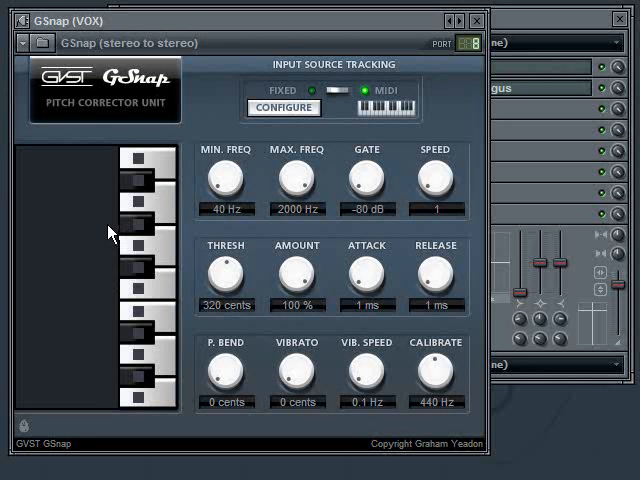
pyautogui.moveTo(113, 298)
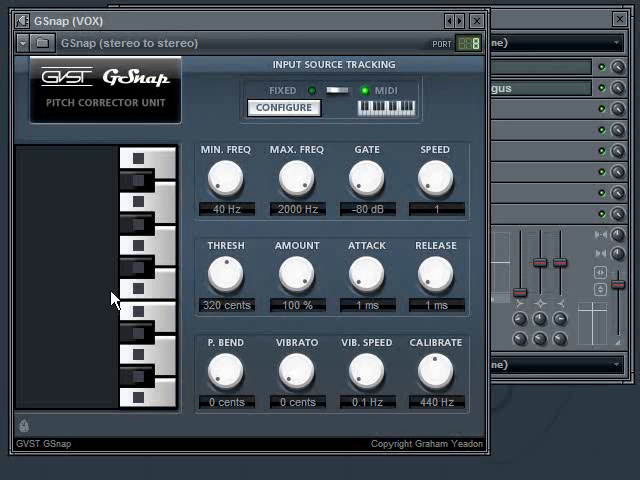
pyautogui.moveTo(105, 295)
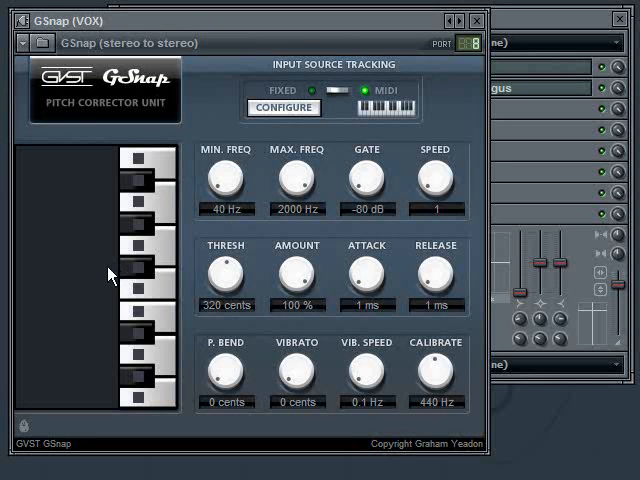
pyautogui.moveTo(93, 275)
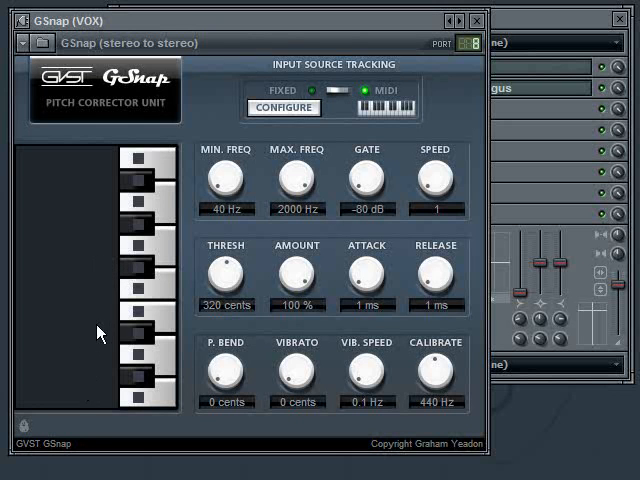
pyautogui.moveTo(70, 300)
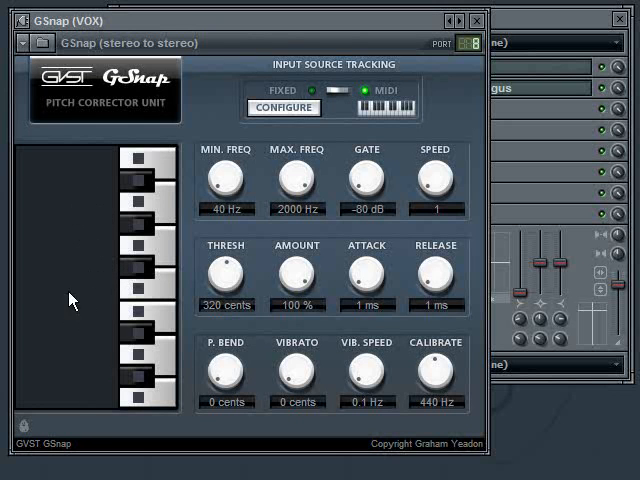
pyautogui.moveTo(93, 307)
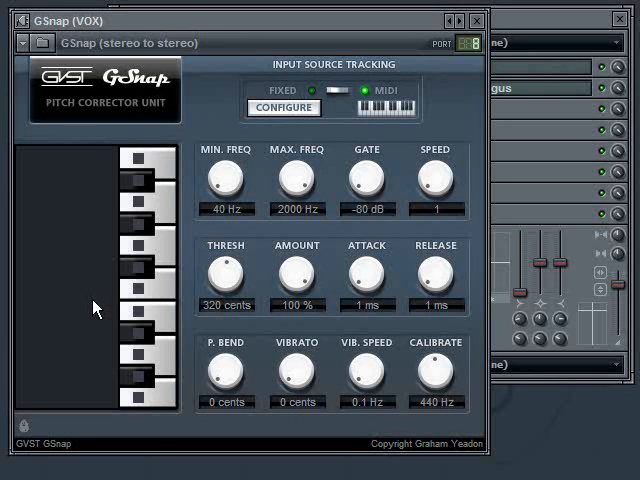
pyautogui.moveTo(82, 300)
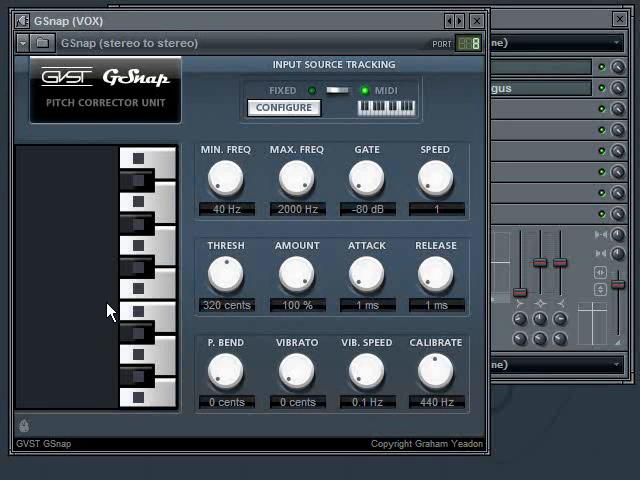
pyautogui.moveTo(167, 171)
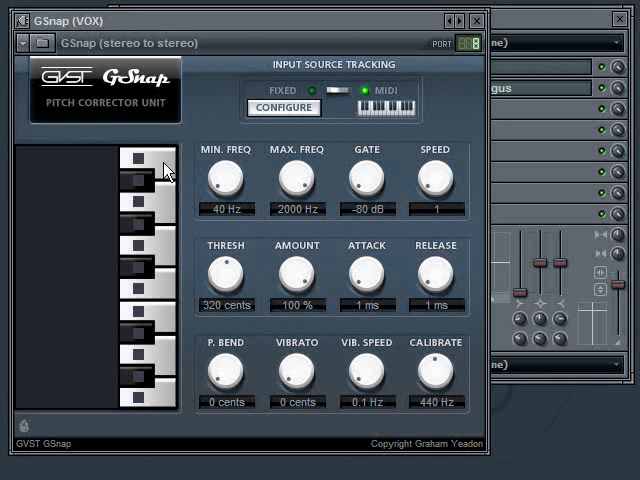
pyautogui.moveTo(183, 150)
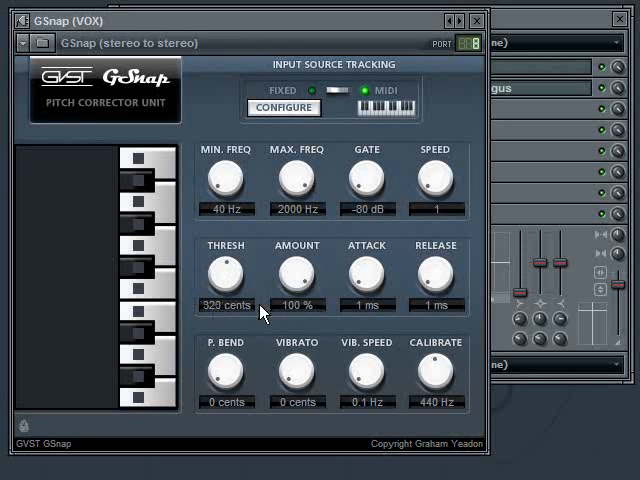
pyautogui.moveTo(278, 315)
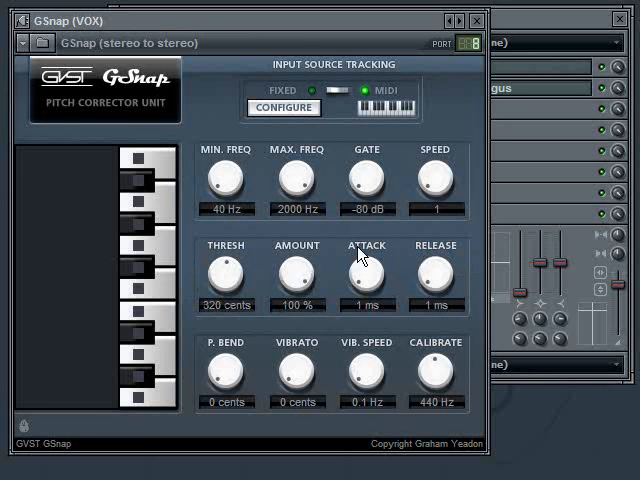
pyautogui.moveTo(310, 270)
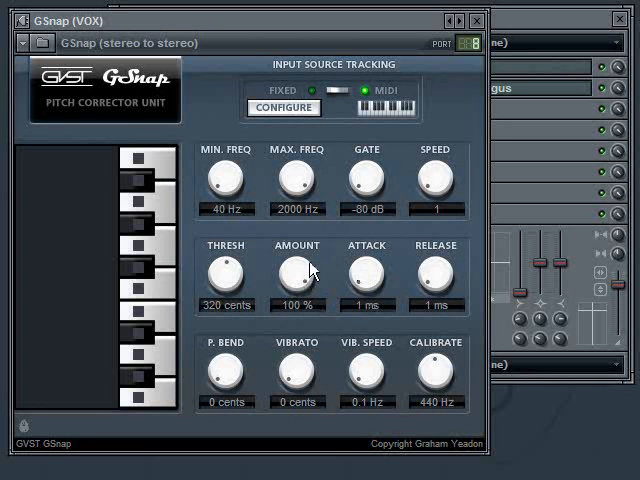
pyautogui.moveTo(455, 268)
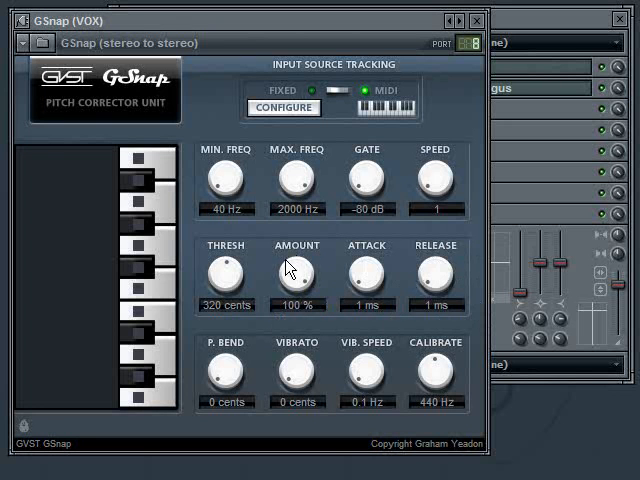
pyautogui.moveTo(305, 273)
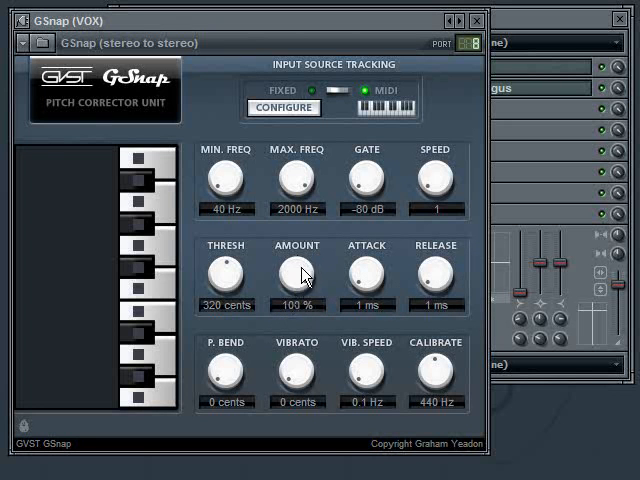
pyautogui.moveTo(297, 313)
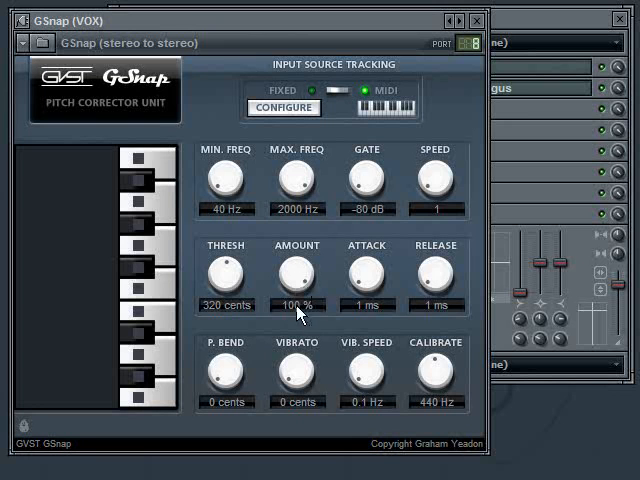
pyautogui.moveTo(348, 293)
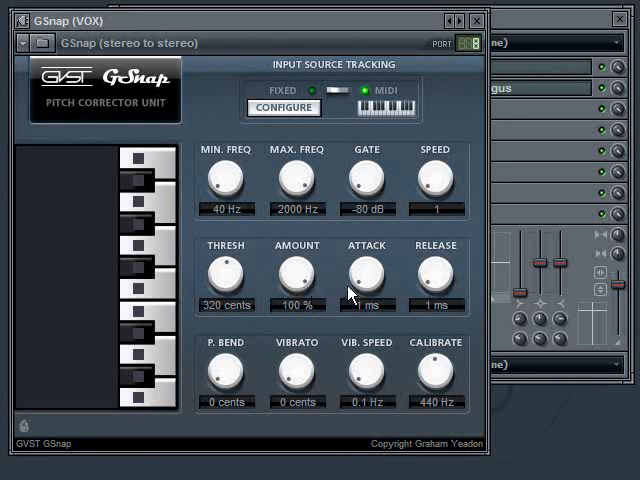
pyautogui.moveTo(370, 277)
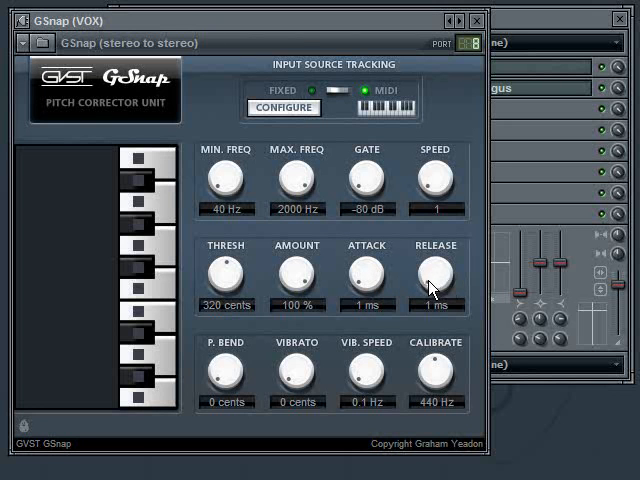
pyautogui.moveTo(355, 311)
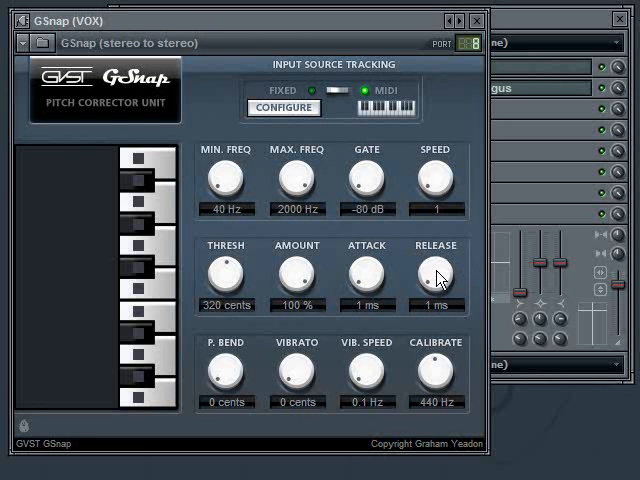
pyautogui.moveTo(340, 288)
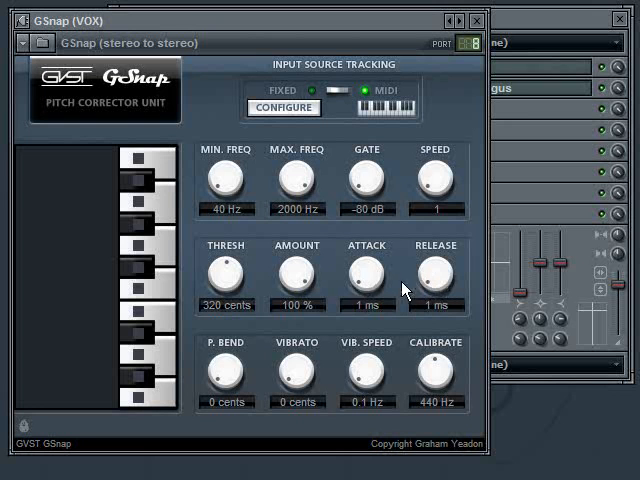
pyautogui.moveTo(315, 323)
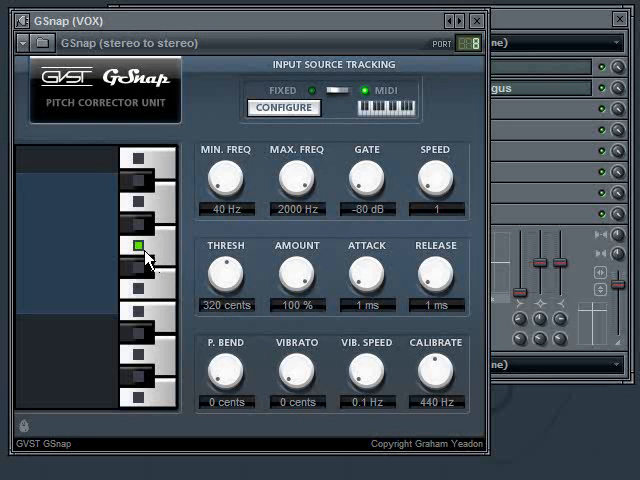
pyautogui.moveTo(90, 183)
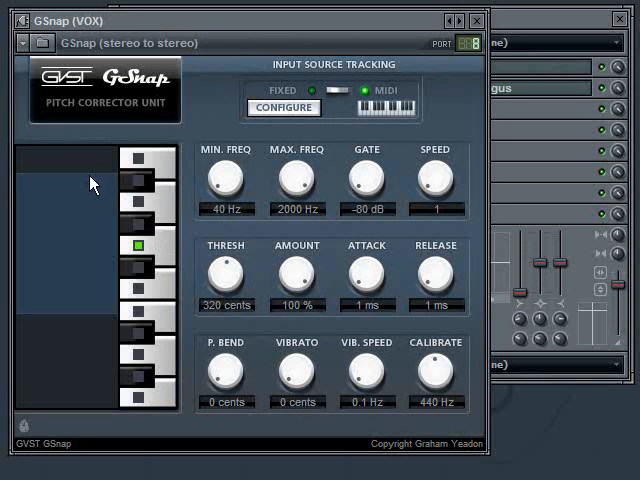
pyautogui.moveTo(105, 190)
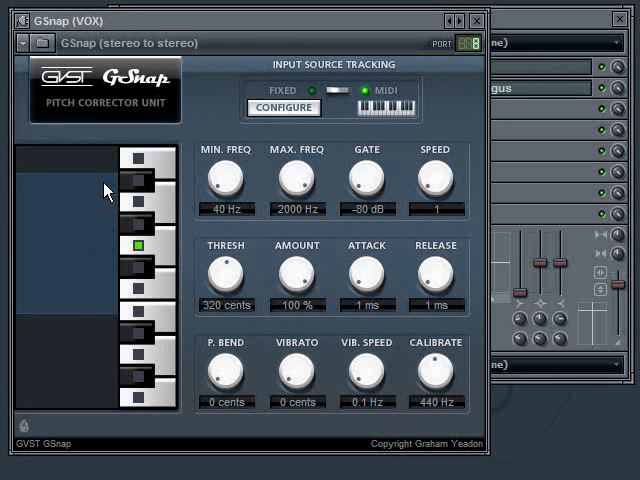
# Drag GSnap's THRESH knob until the threshold reads 325 cents
pyautogui.moveTo(226, 272); pyautogui.dragTo(232, 285)
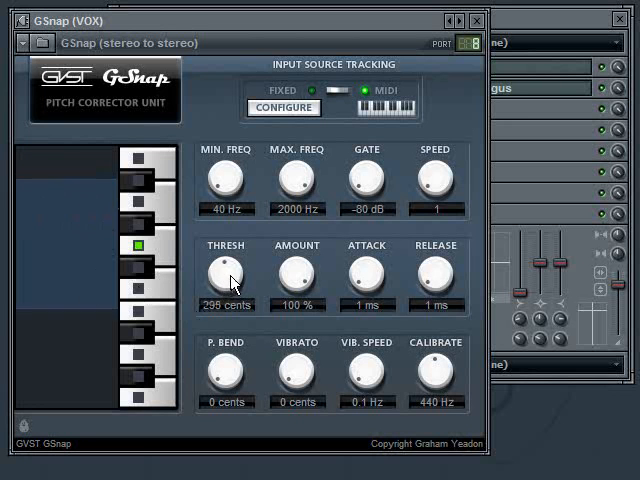
pyautogui.moveTo(227, 275); pyautogui.dragTo(240, 295)
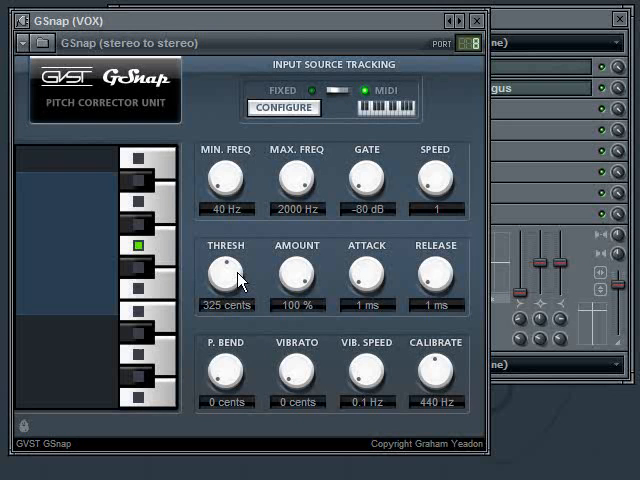
pyautogui.moveTo(83, 360)
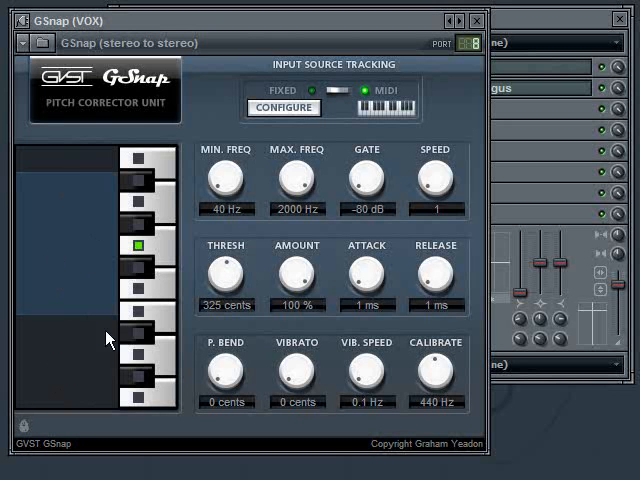
pyautogui.moveTo(67, 362)
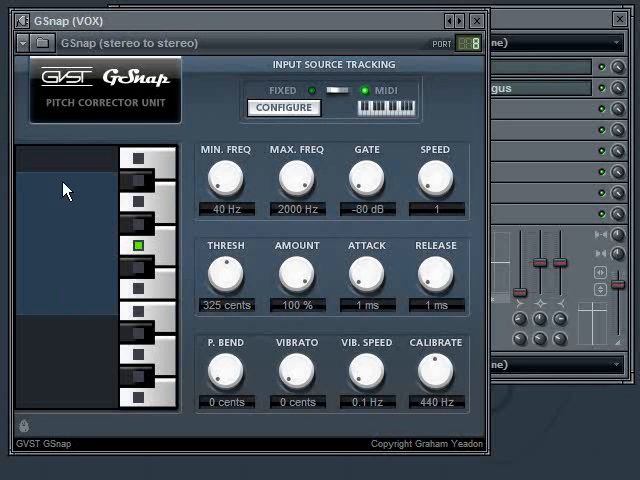
pyautogui.moveTo(92, 367)
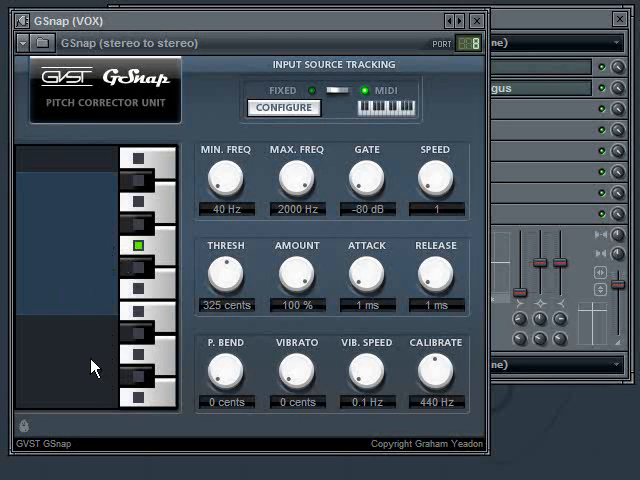
pyautogui.moveTo(99, 354)
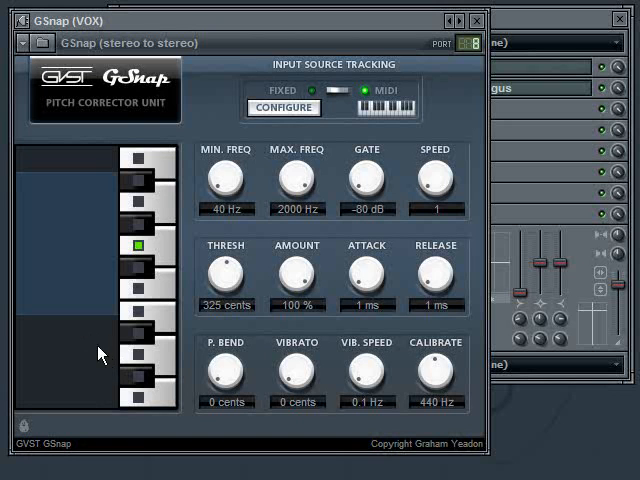
pyautogui.moveTo(145, 365)
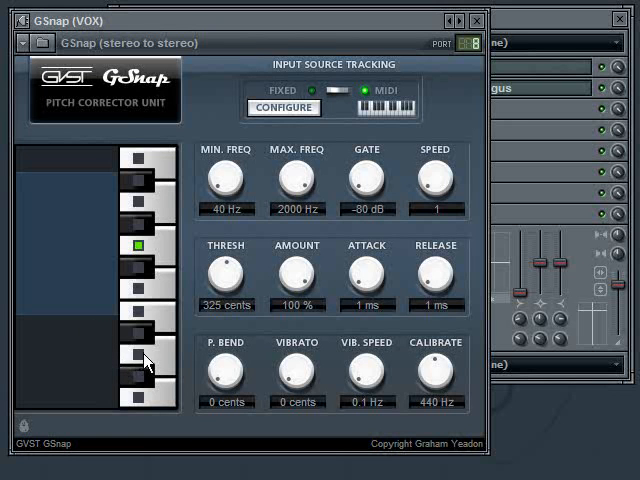
pyautogui.moveTo(95, 361)
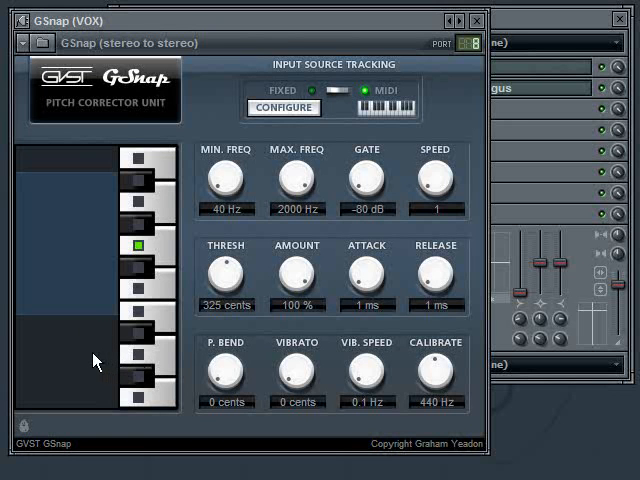
pyautogui.moveTo(190, 305)
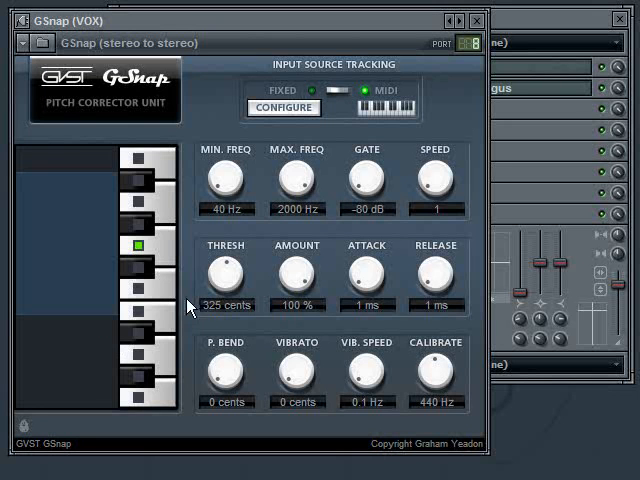
# Sweep GSnap's threshold through 425, 315 and 600 cents, settling at 320 cents
pyautogui.moveTo(226, 273); pyautogui.dragTo(231, 262)
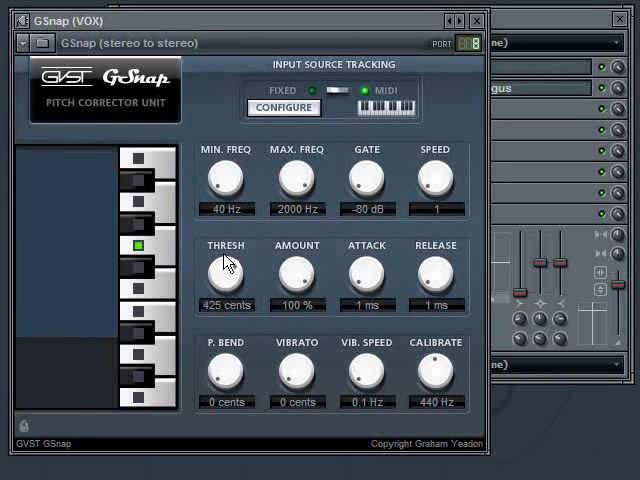
pyautogui.moveTo(226, 270); pyautogui.dragTo(221, 278)
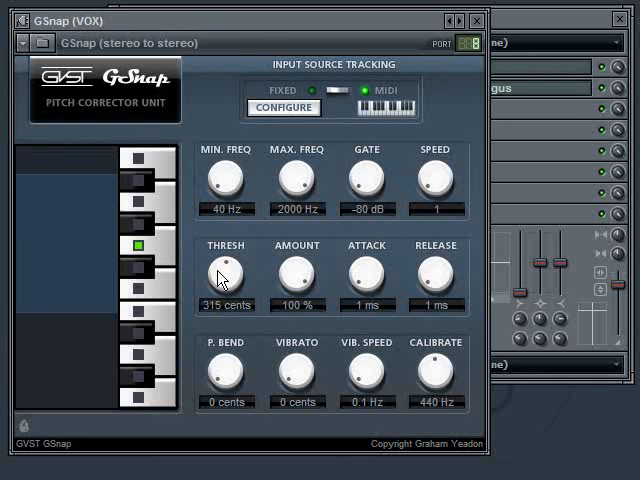
pyautogui.moveTo(225, 271); pyautogui.dragTo(225, 255)
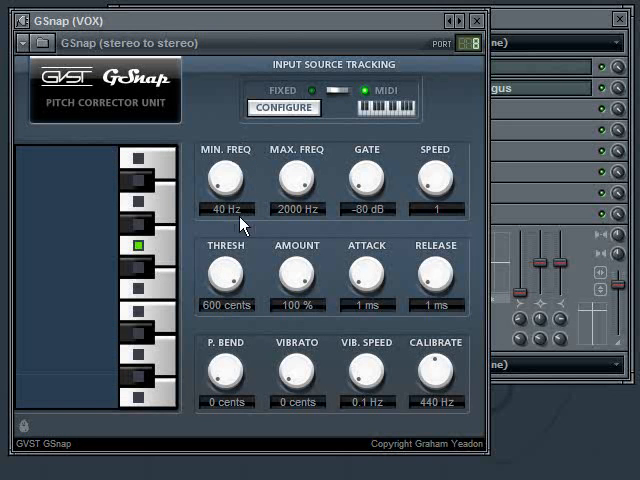
pyautogui.moveTo(95, 358)
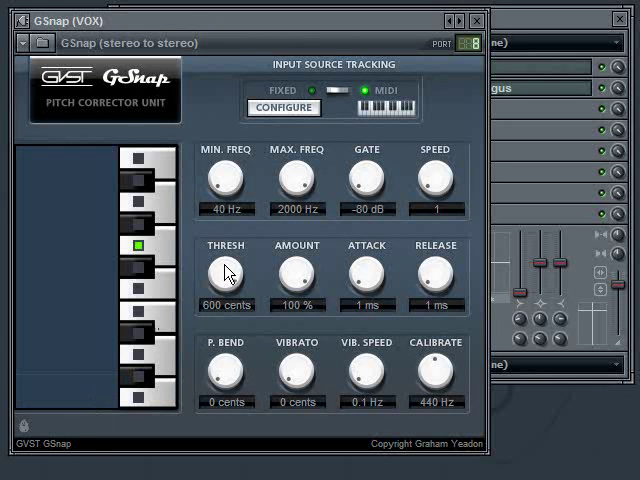
pyautogui.moveTo(226, 272); pyautogui.dragTo(226, 300)
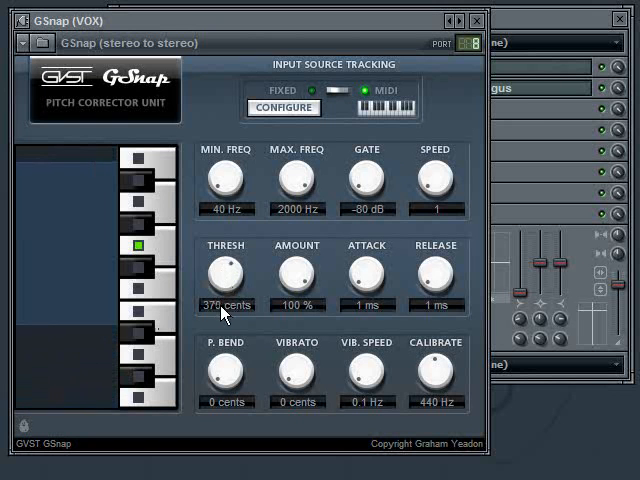
pyautogui.moveTo(226, 270); pyautogui.dragTo(221, 290)
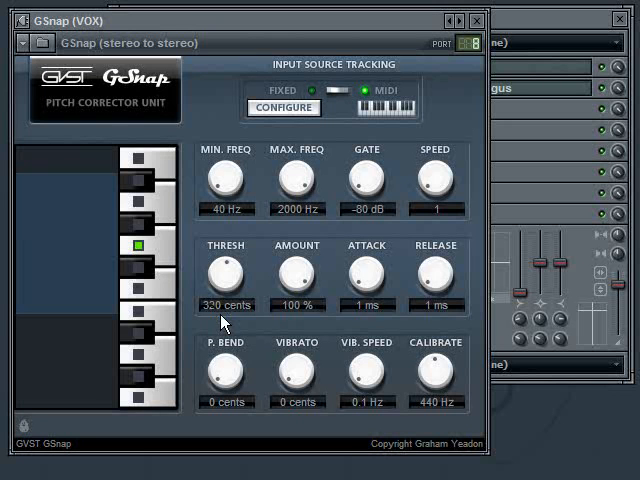
pyautogui.moveTo(110, 167)
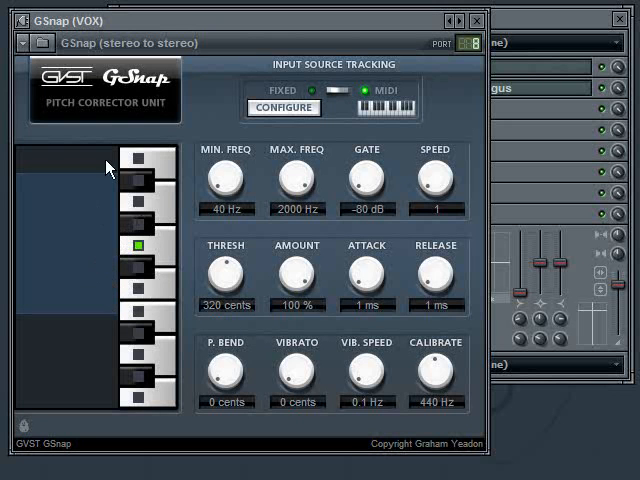
pyautogui.moveTo(115, 185)
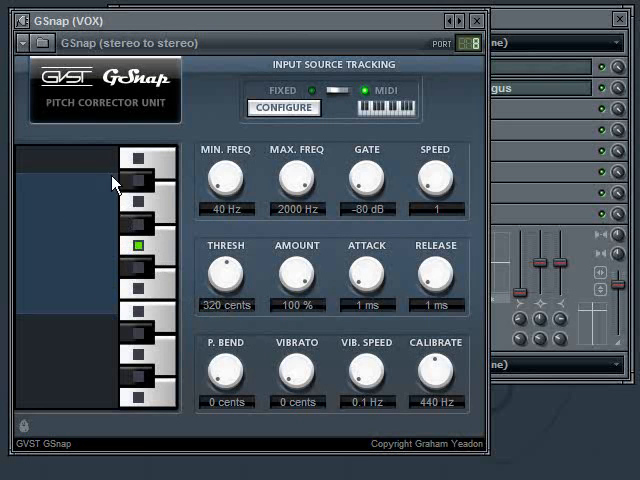
pyautogui.moveTo(82, 349)
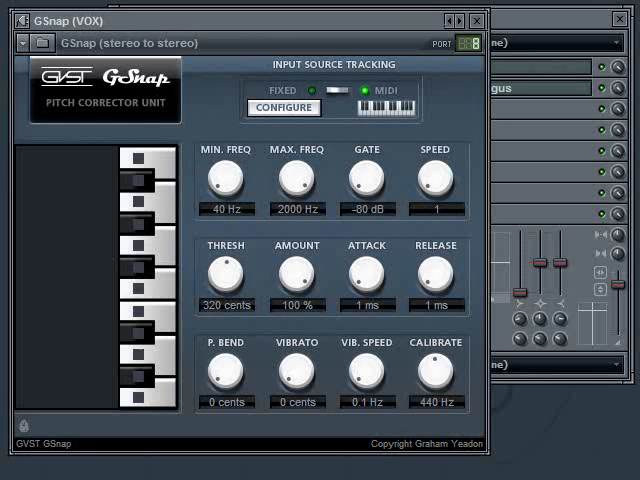
pyautogui.moveTo(258, 47)
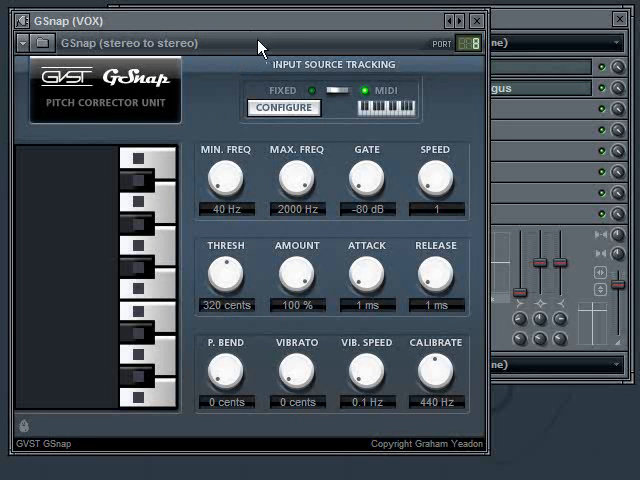
pyautogui.moveTo(372, 55)
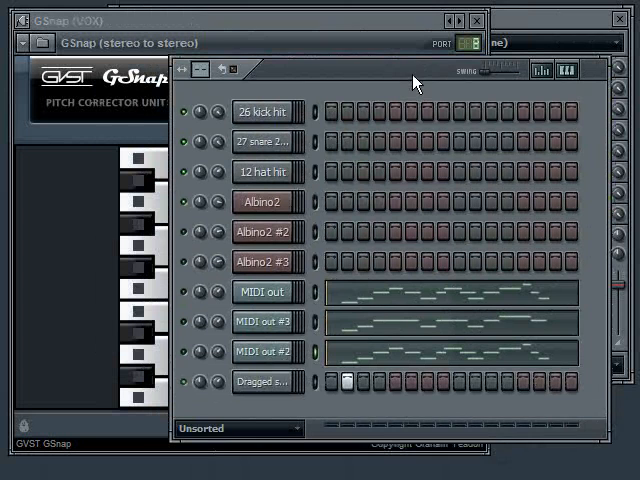
pyautogui.moveTo(265, 361)
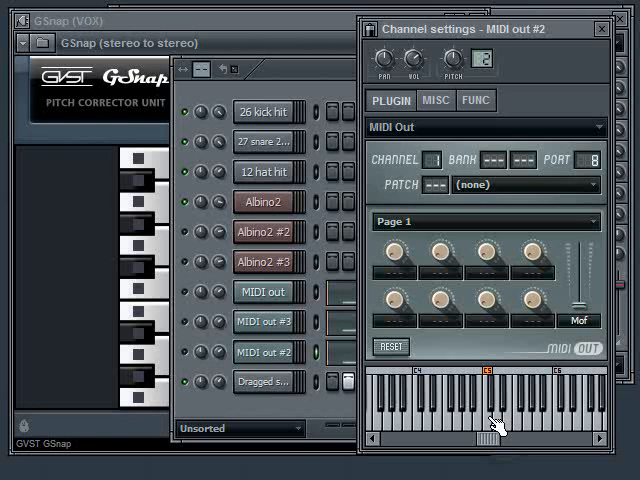
pyautogui.moveTo(175, 400)
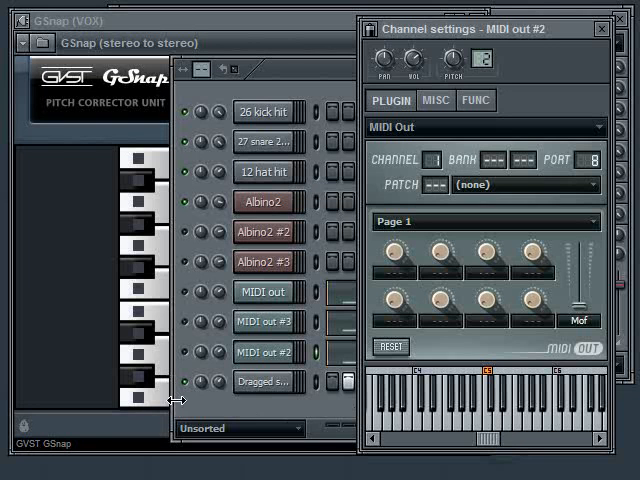
pyautogui.moveTo(490, 428)
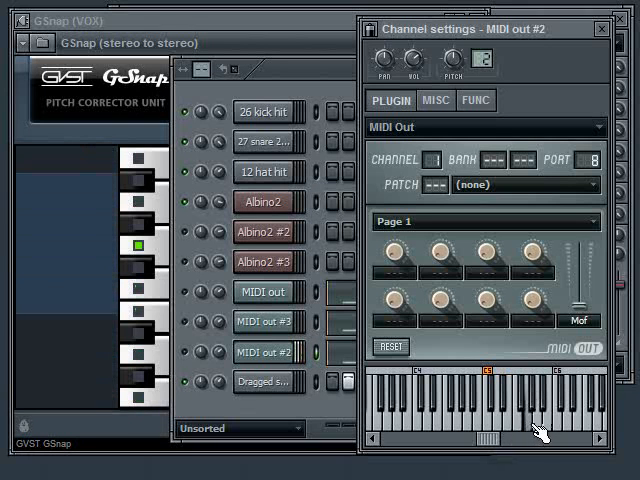
pyautogui.moveTo(610, 30)
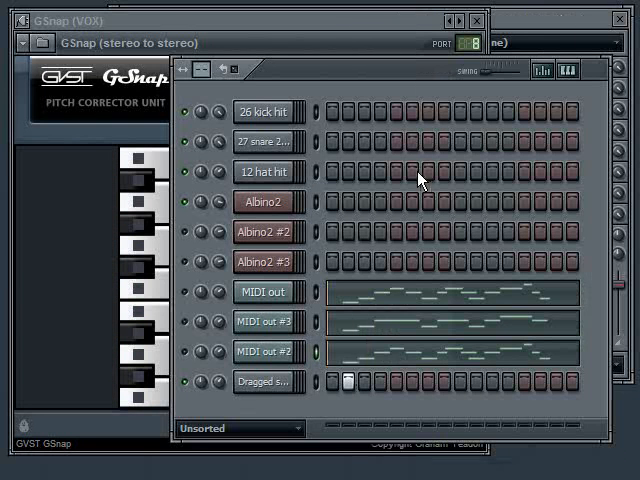
pyautogui.moveTo(520, 368)
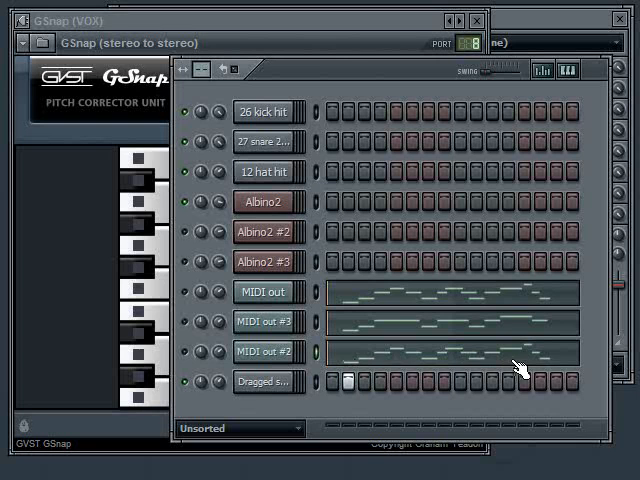
pyautogui.moveTo(335, 345)
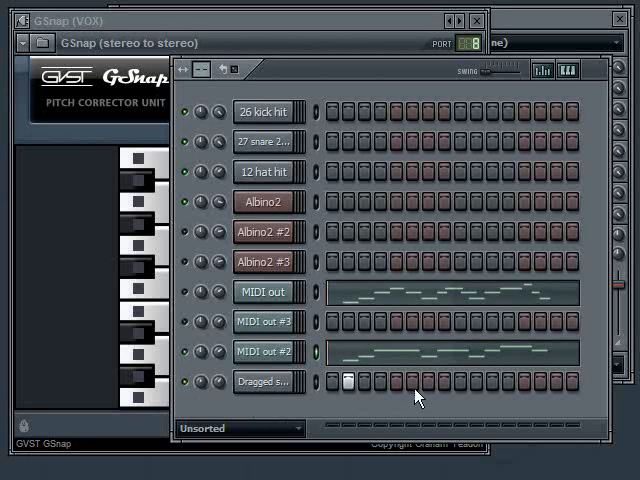
pyautogui.moveTo(483, 398)
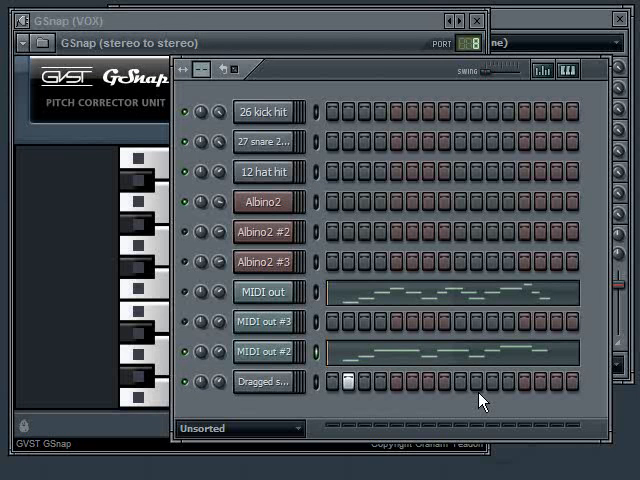
pyautogui.moveTo(316, 331)
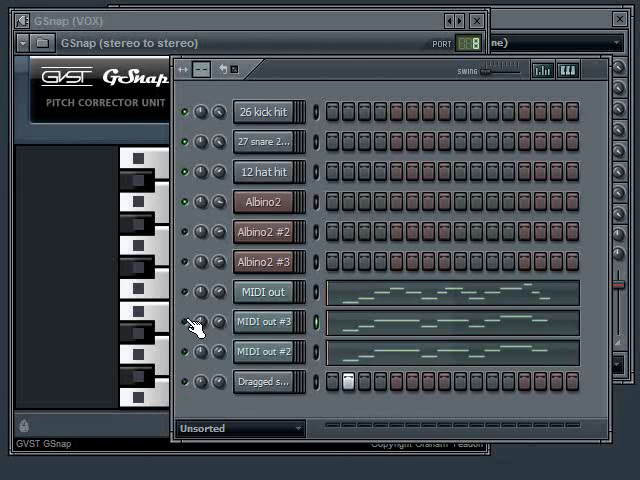
pyautogui.click(185, 322)
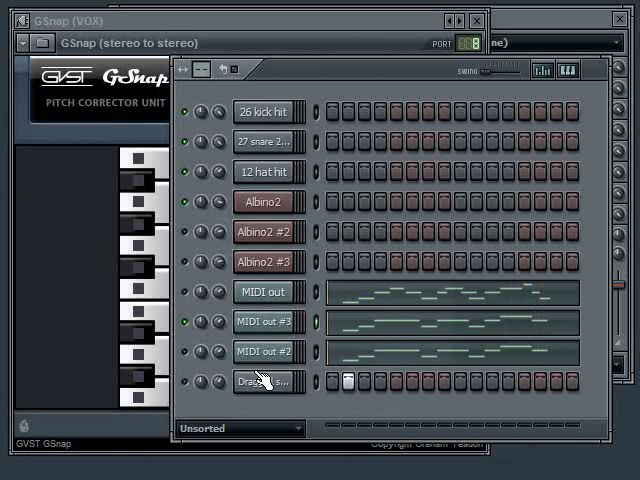
pyautogui.moveTo(190, 363)
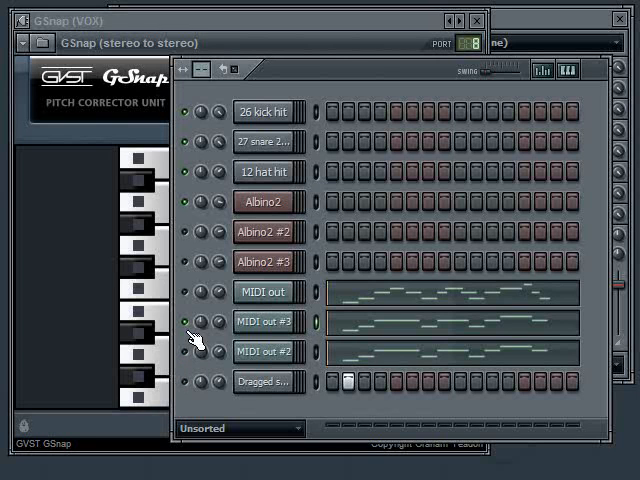
pyautogui.moveTo(318, 365)
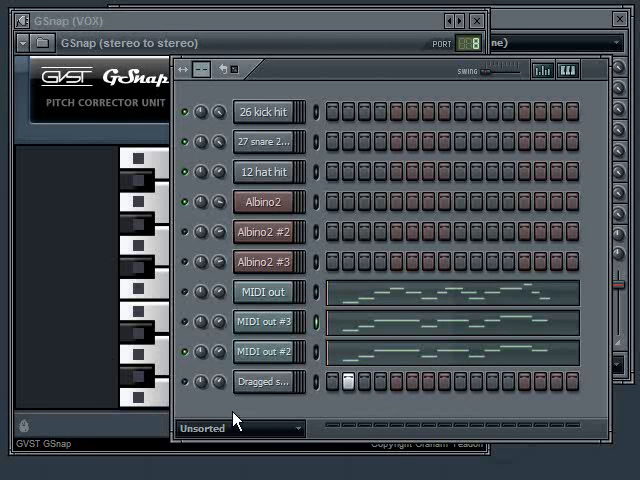
pyautogui.moveTo(268, 403)
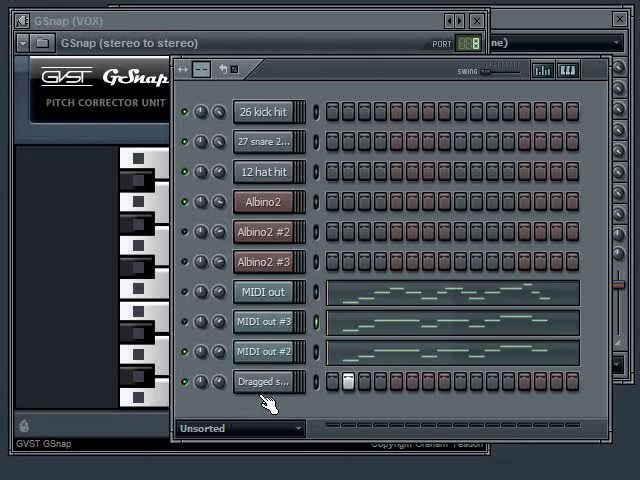
pyautogui.moveTo(145, 270)
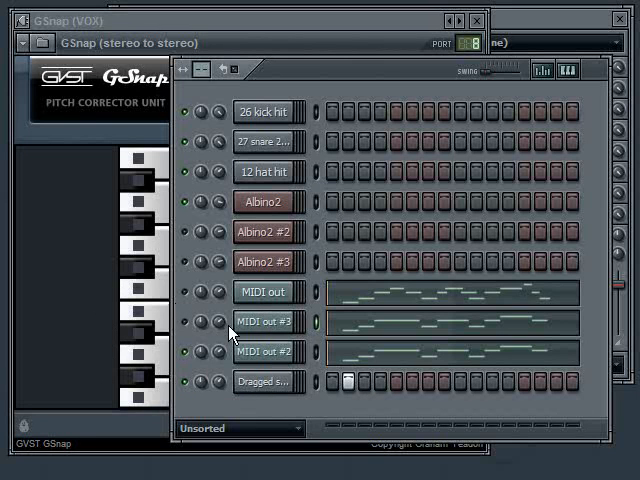
pyautogui.moveTo(305, 348)
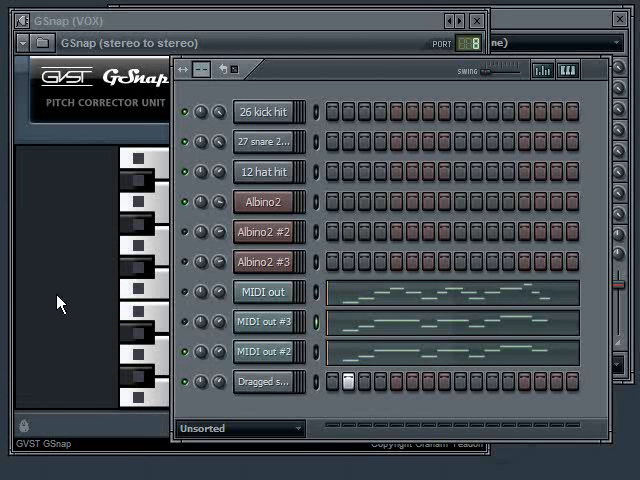
pyautogui.moveTo(87, 340)
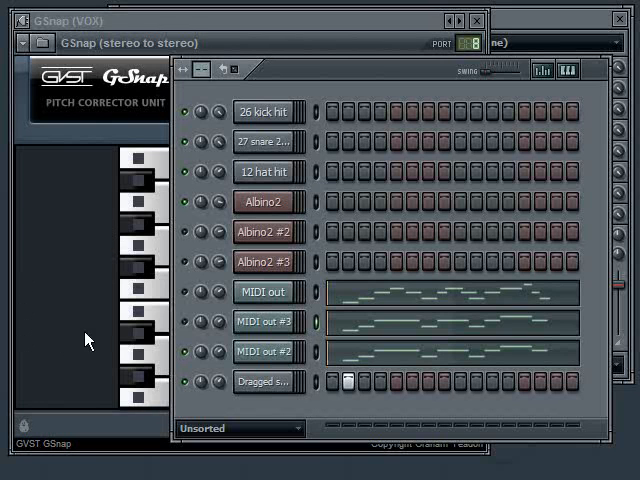
pyautogui.moveTo(95, 200)
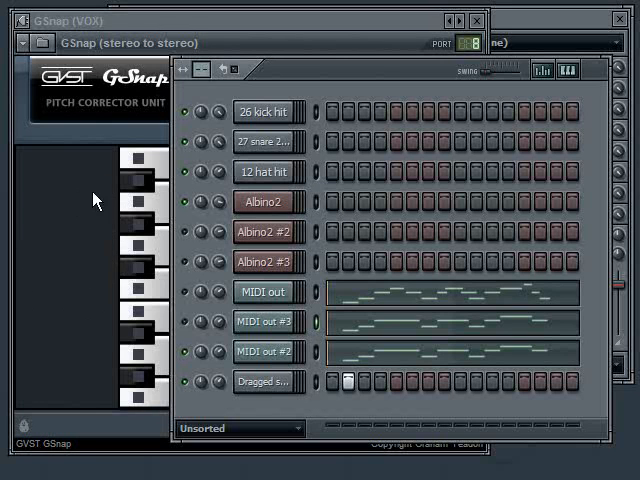
pyautogui.moveTo(110, 220)
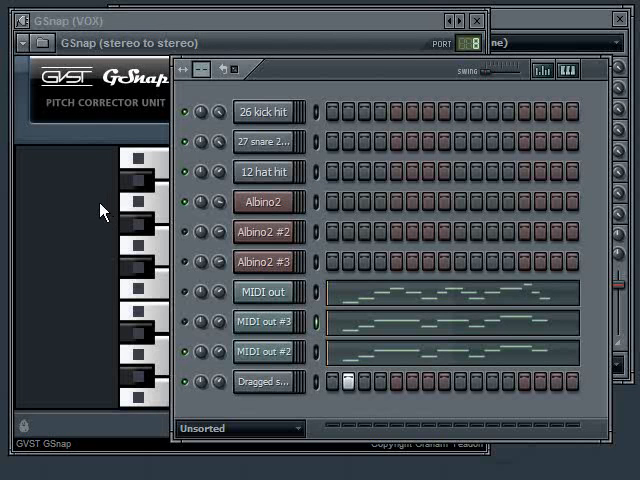
pyautogui.moveTo(55, 305)
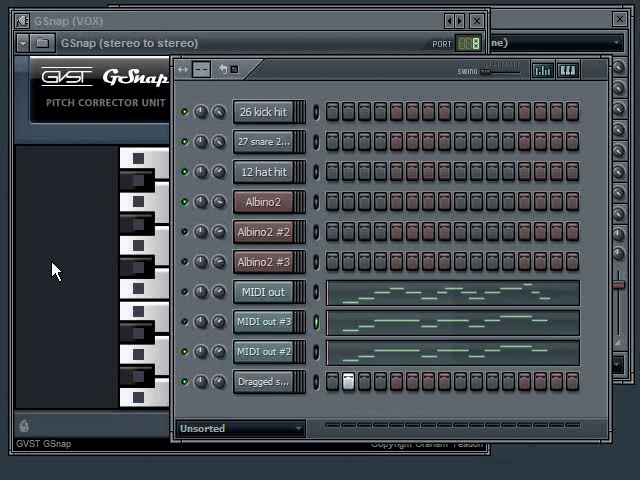
pyautogui.moveTo(53, 270)
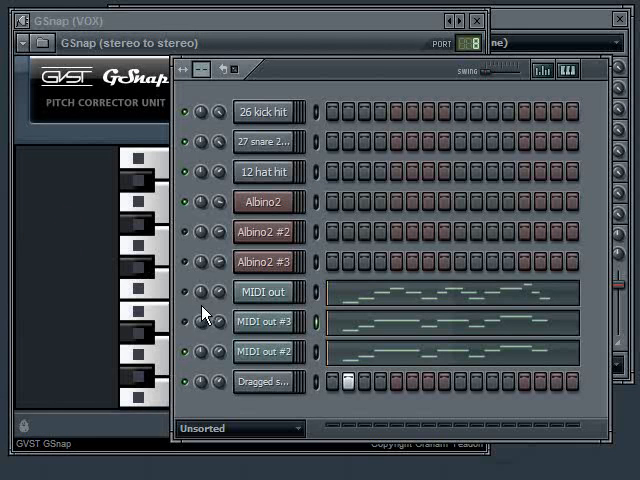
pyautogui.moveTo(216, 342)
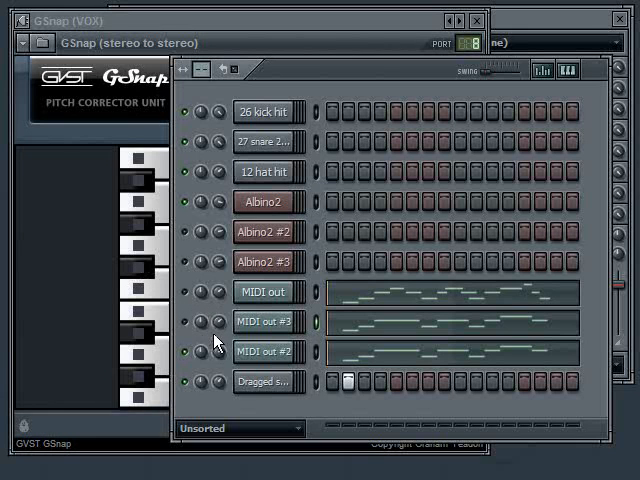
pyautogui.moveTo(323, 347)
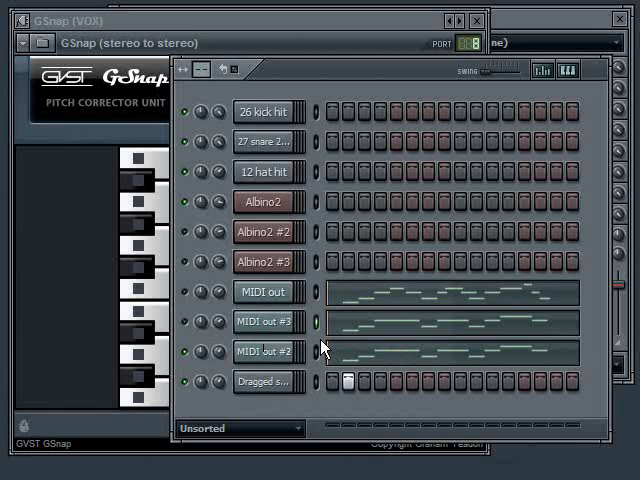
pyautogui.moveTo(343, 335)
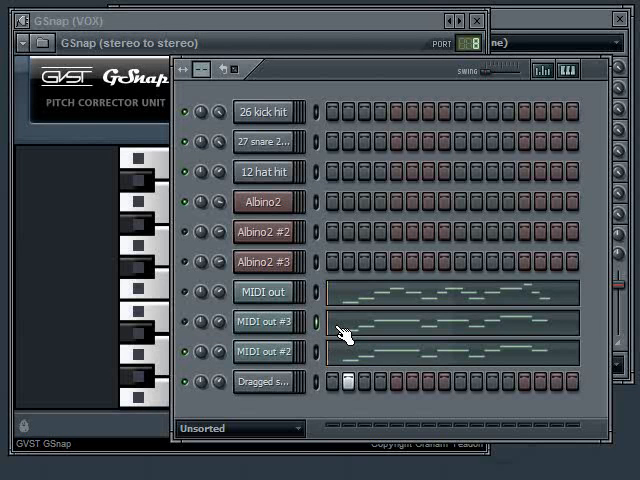
pyautogui.moveTo(390, 308)
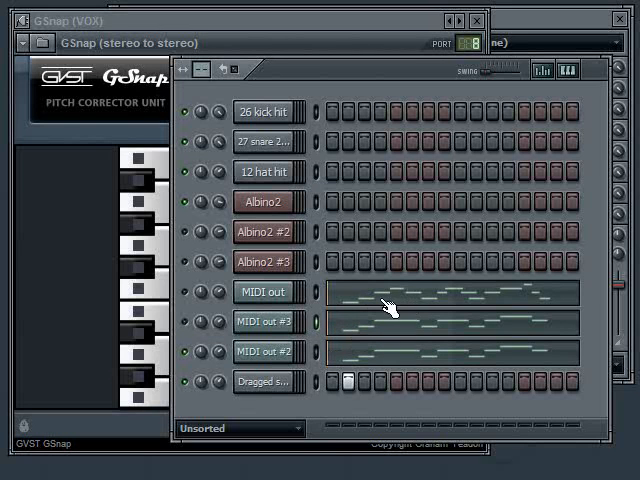
pyautogui.moveTo(320, 300)
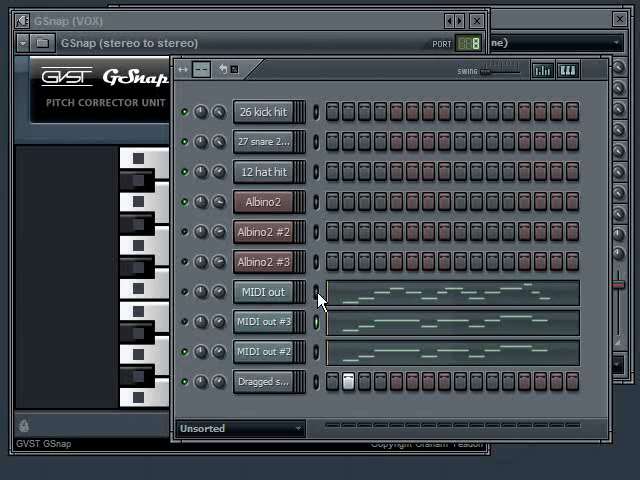
pyautogui.moveTo(190, 360)
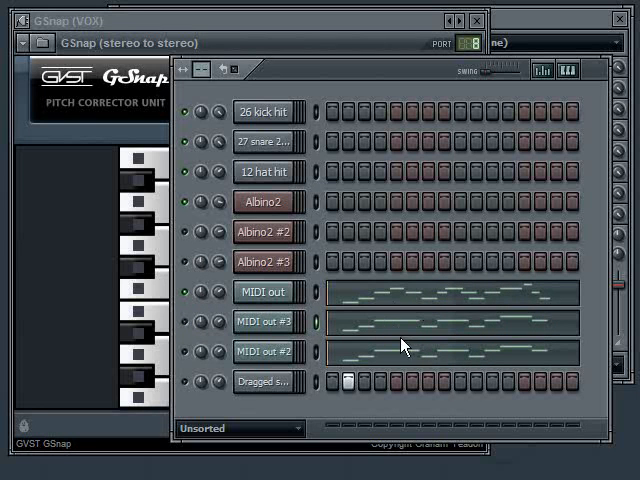
pyautogui.moveTo(418, 335)
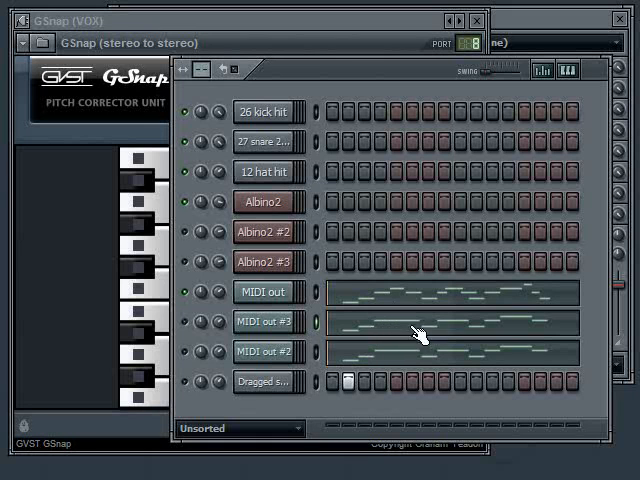
pyautogui.moveTo(470, 280)
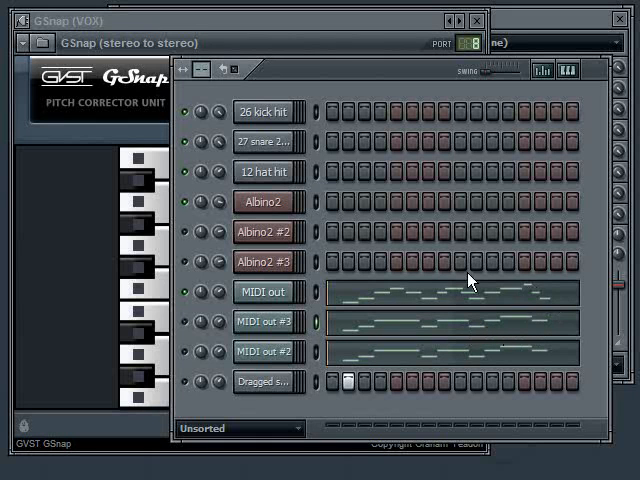
pyautogui.moveTo(565, 303)
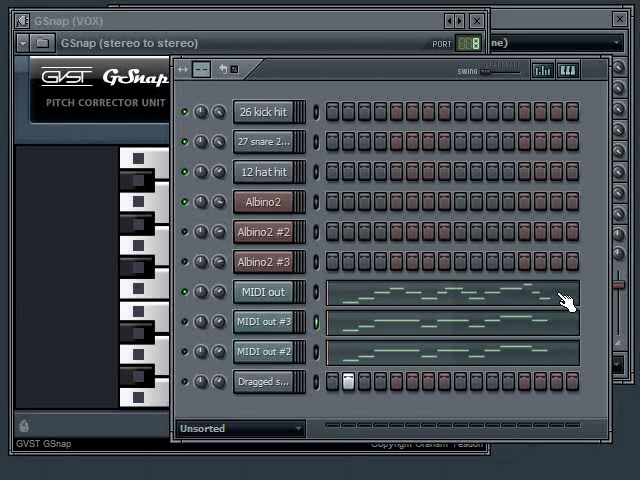
pyautogui.moveTo(535, 325)
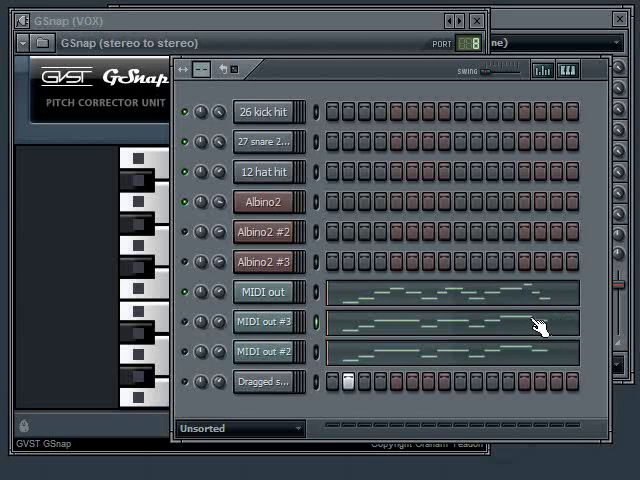
pyautogui.moveTo(548, 303)
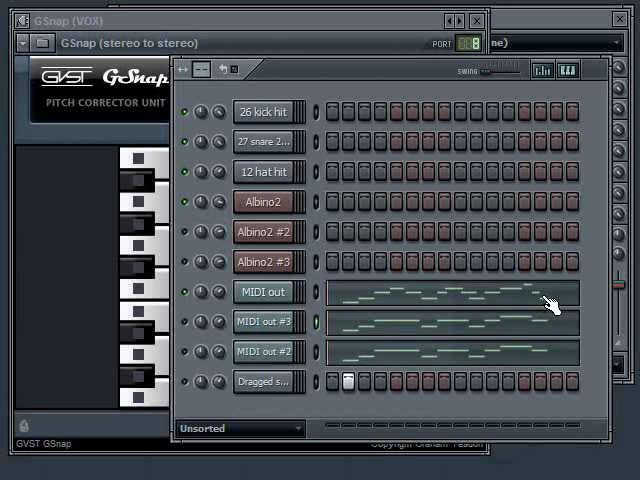
pyautogui.moveTo(538, 295)
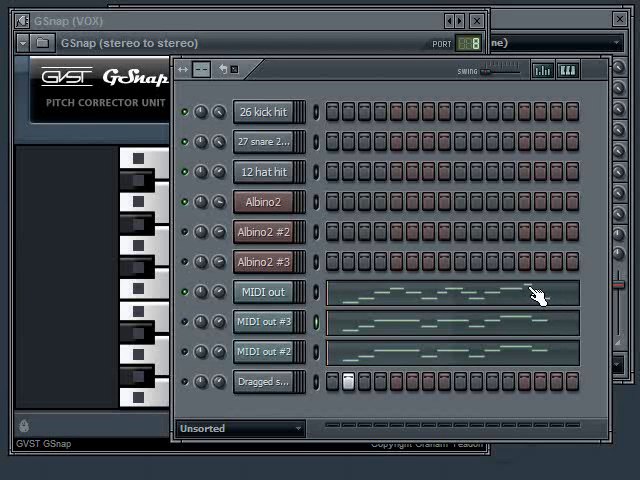
pyautogui.moveTo(357, 340)
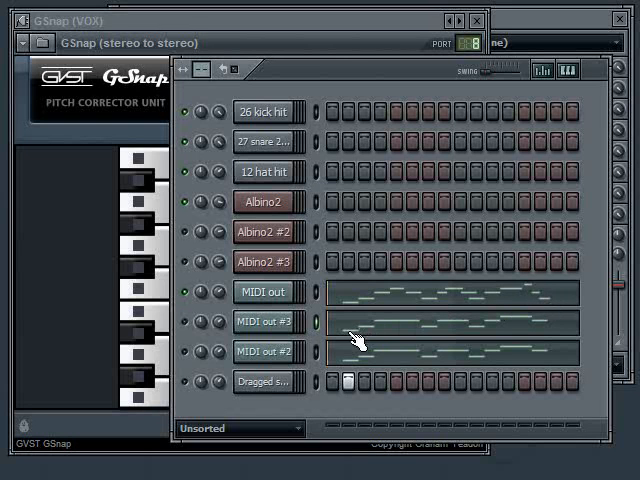
pyautogui.moveTo(400, 325)
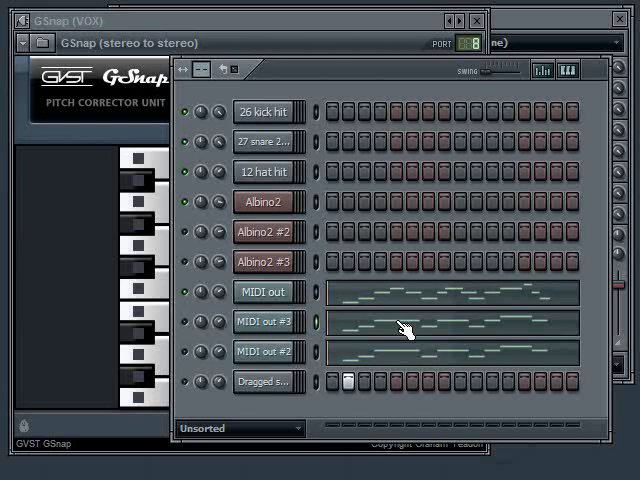
pyautogui.moveTo(413, 299)
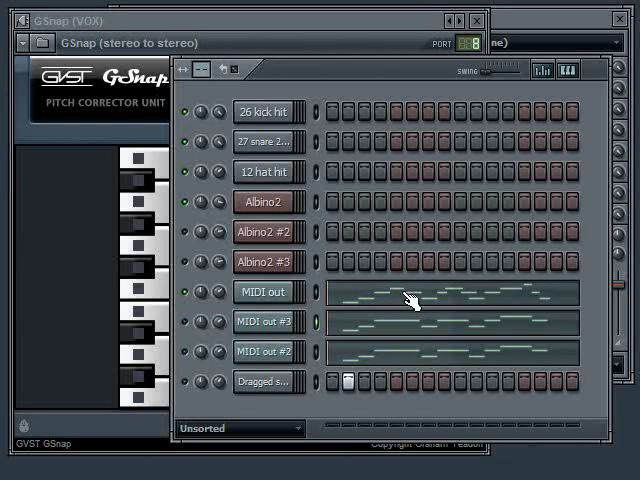
pyautogui.moveTo(455, 330)
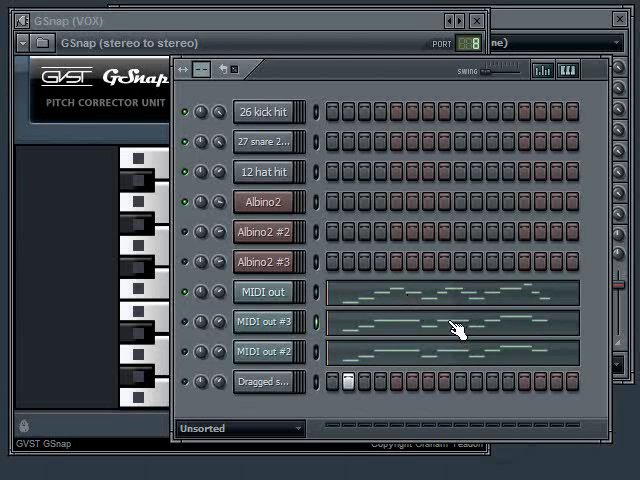
pyautogui.moveTo(476, 307)
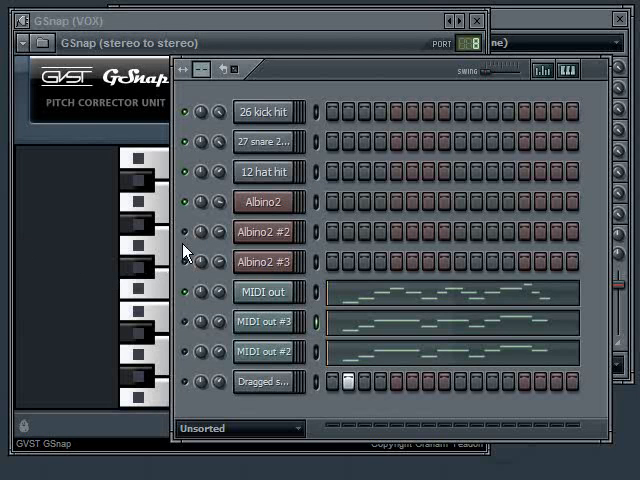
pyautogui.moveTo(418, 303)
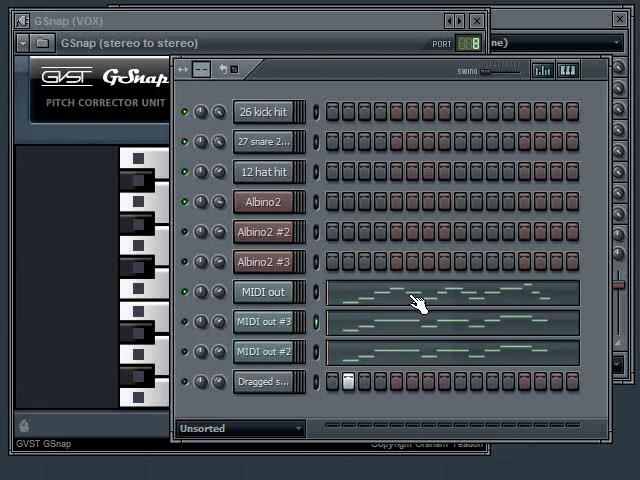
pyautogui.moveTo(535, 307)
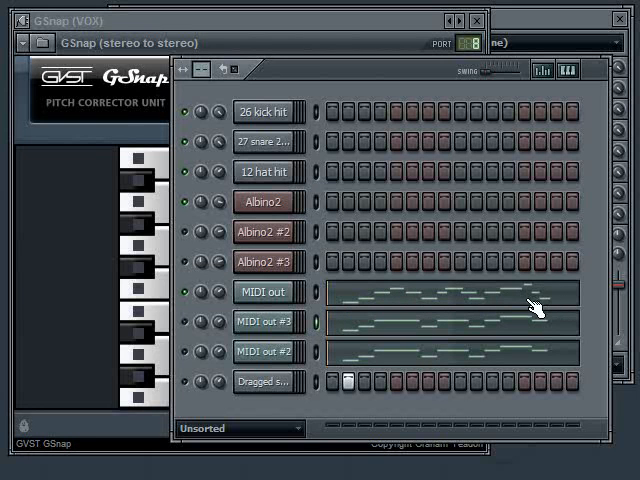
pyautogui.moveTo(428, 308)
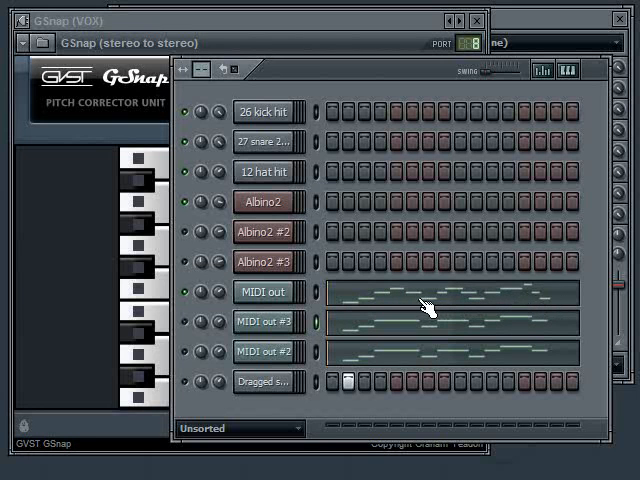
pyautogui.moveTo(355, 315)
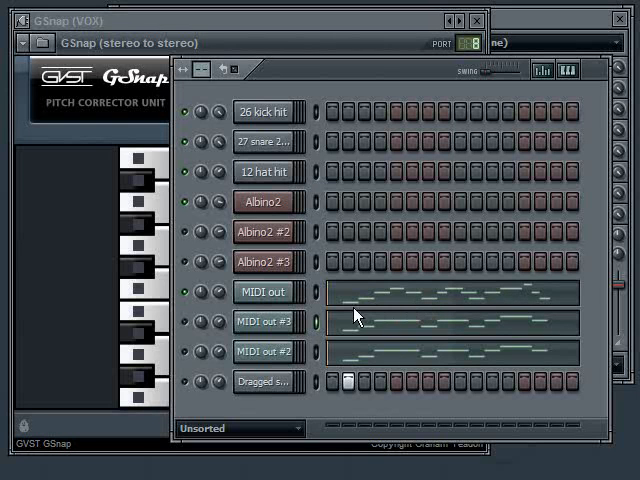
pyautogui.moveTo(490, 310)
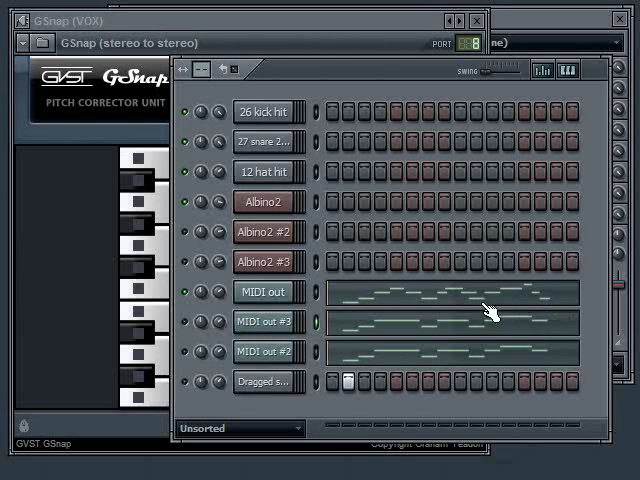
pyautogui.moveTo(355, 312)
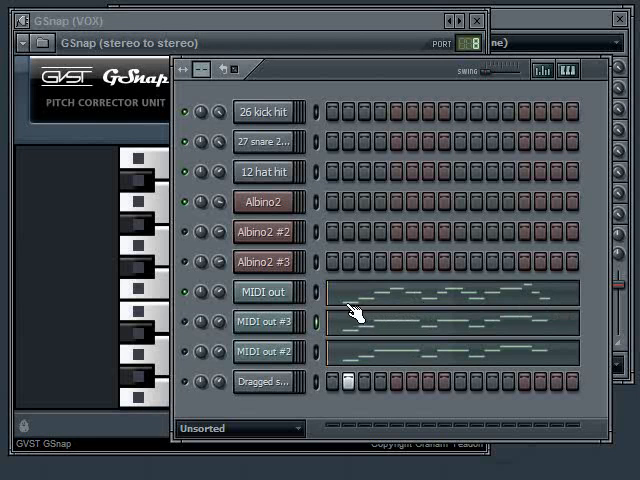
pyautogui.moveTo(510, 310)
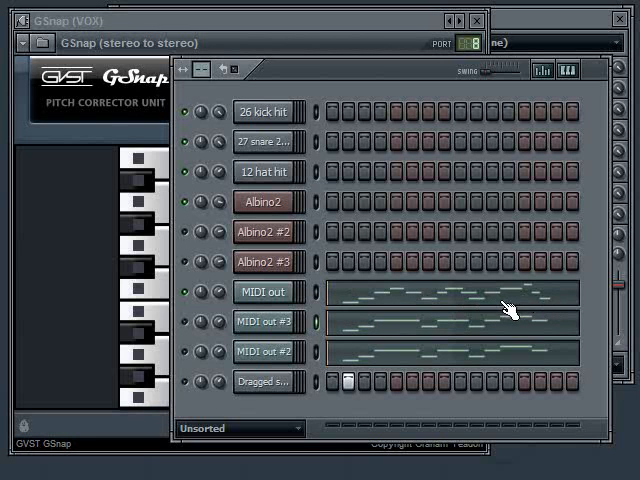
pyautogui.moveTo(235, 313)
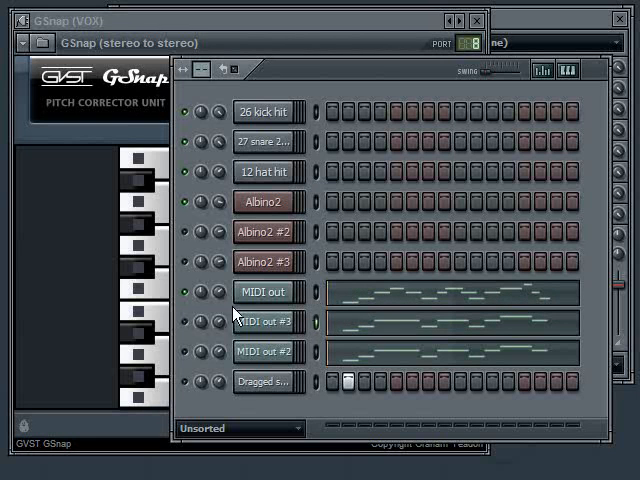
pyautogui.moveTo(322, 300)
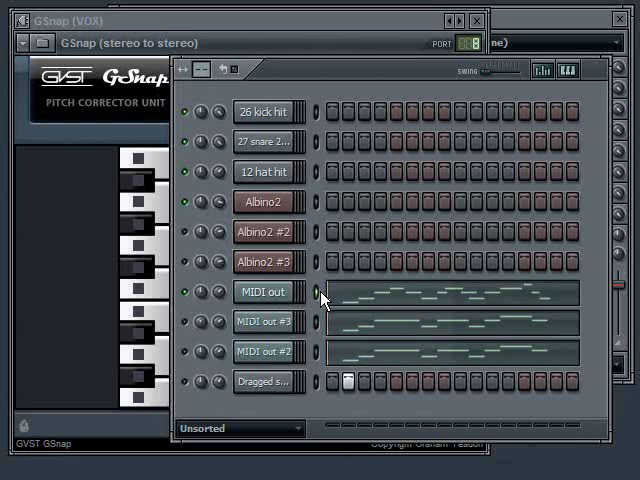
pyautogui.moveTo(318, 307)
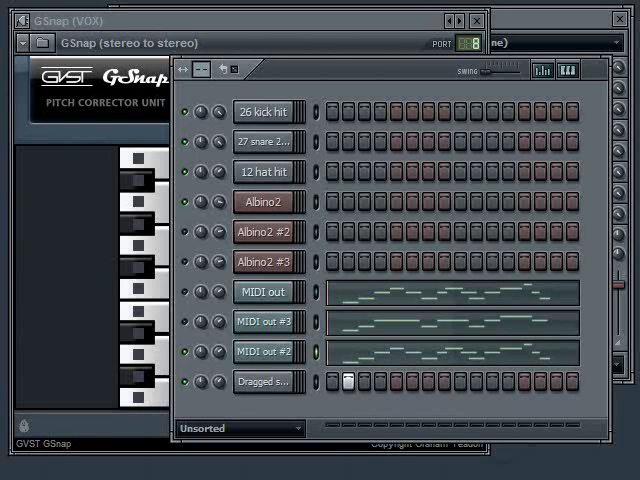
pyautogui.moveTo(550, 33)
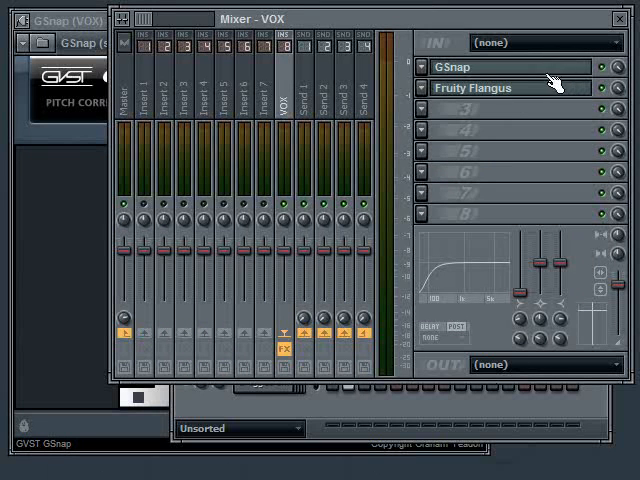
pyautogui.moveTo(248, 220)
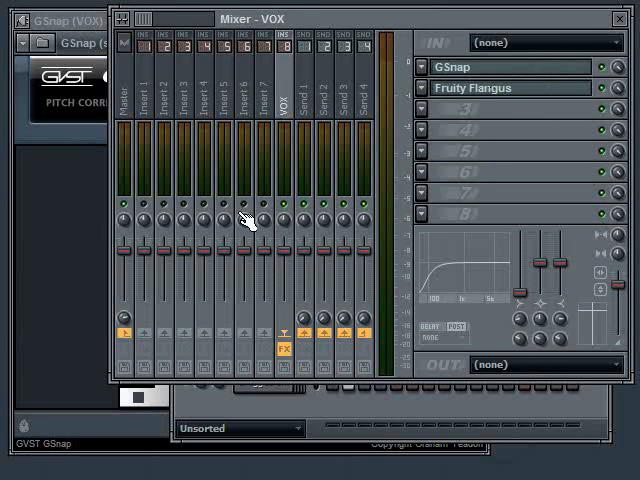
pyautogui.moveTo(290, 85)
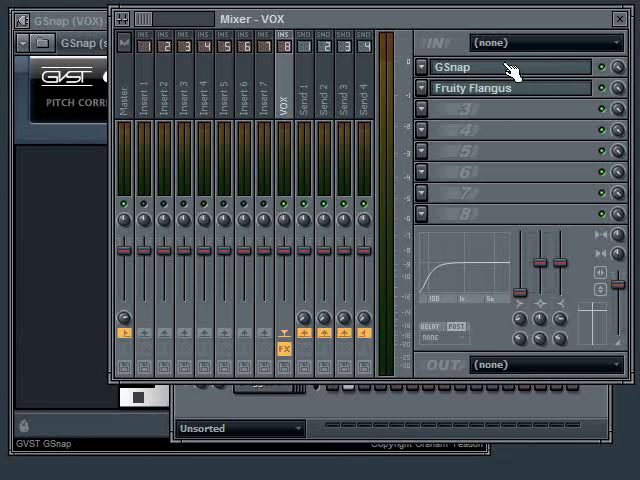
pyautogui.moveTo(535, 75)
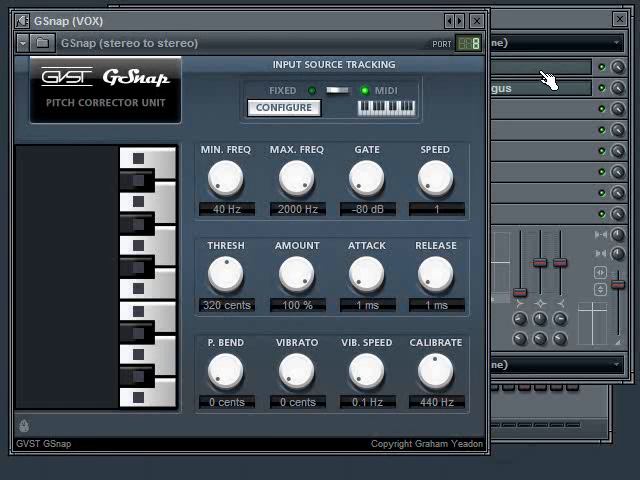
pyautogui.moveTo(543, 78)
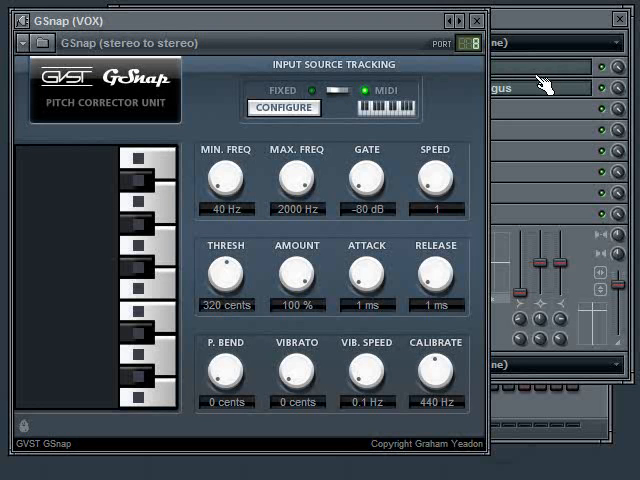
pyautogui.moveTo(530, 85)
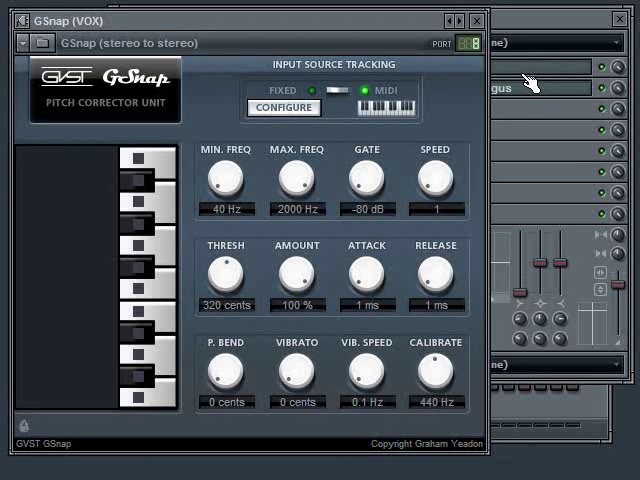
pyautogui.moveTo(510, 363)
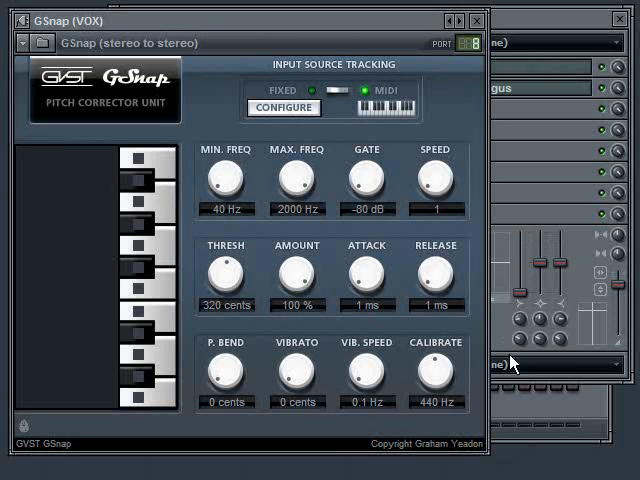